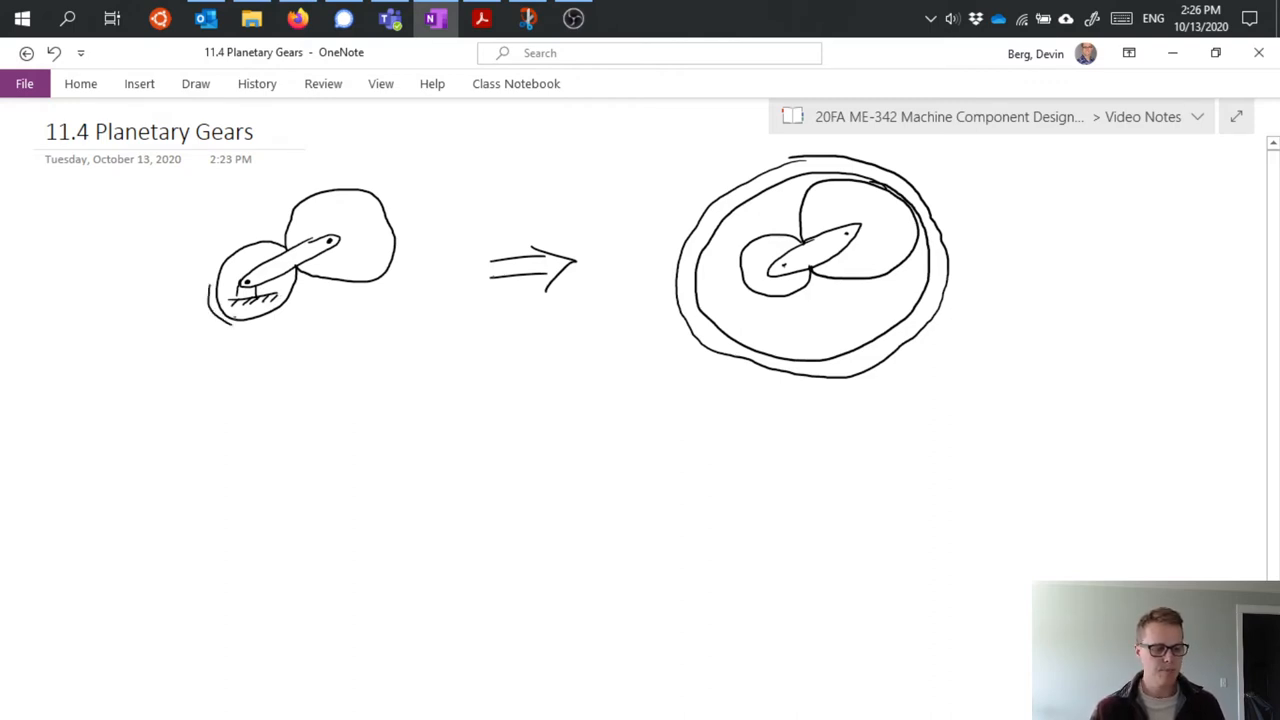
Handwrite ω in, ω arm, ω out, 'sun gear' and 'planet gear' with arrows on the left sketch.
drag(195, 330, 240, 350)
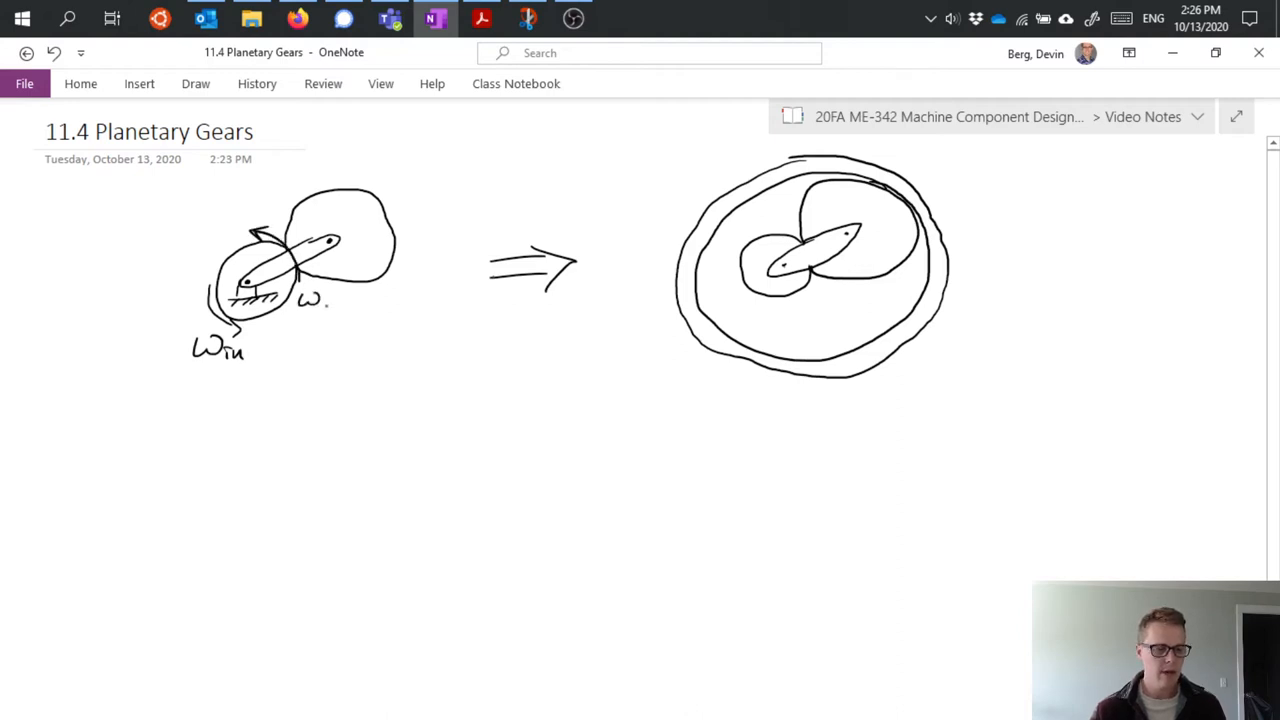
text(Worm)
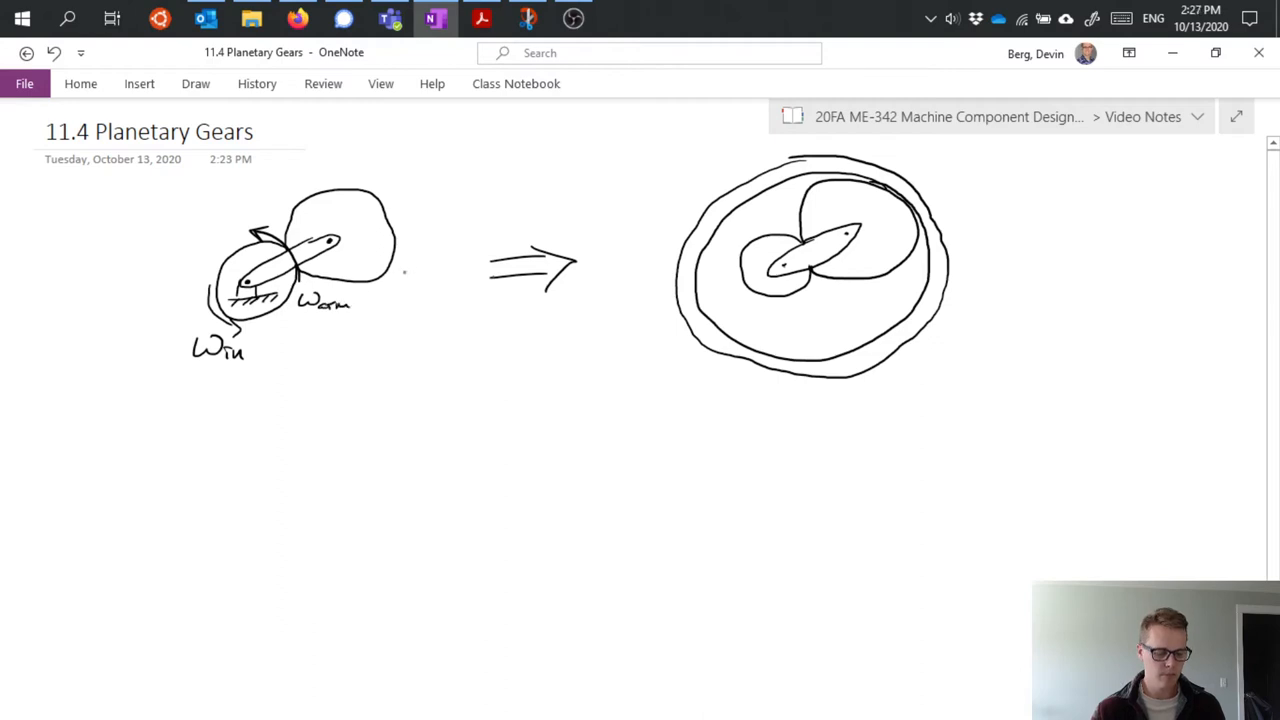
drag(403, 210, 410, 260)
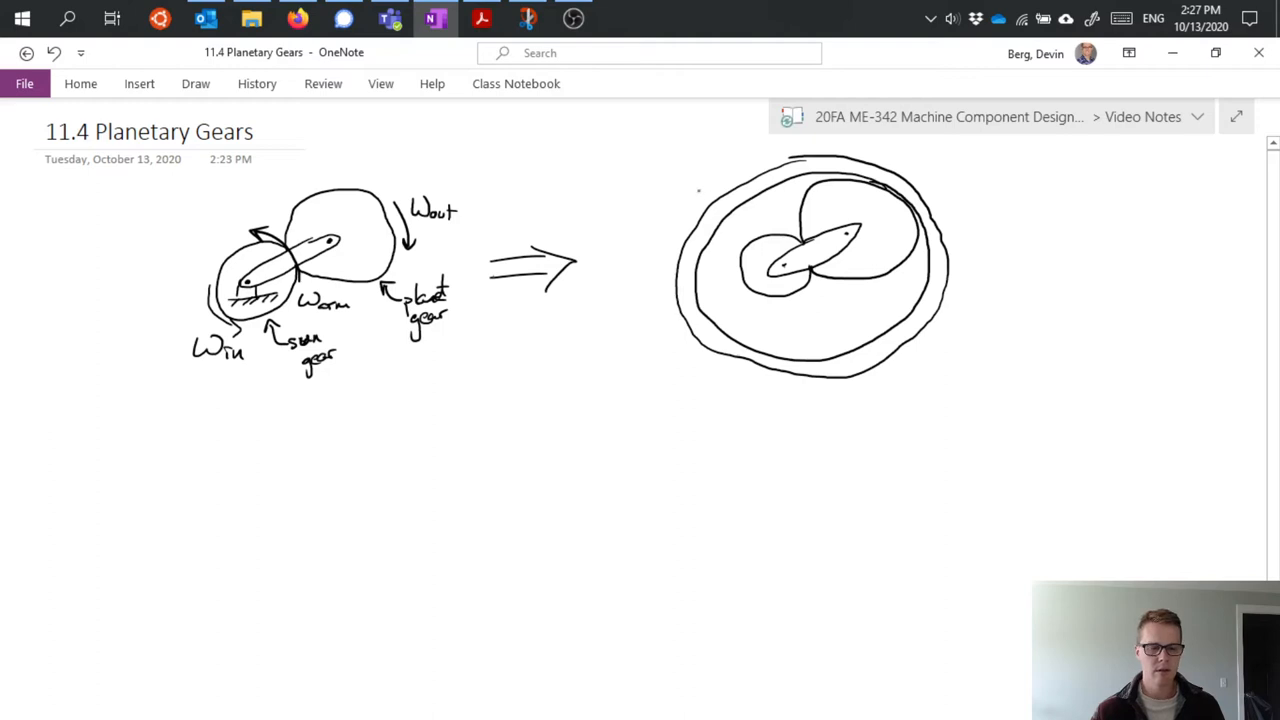
drag(685, 145, 710, 195)
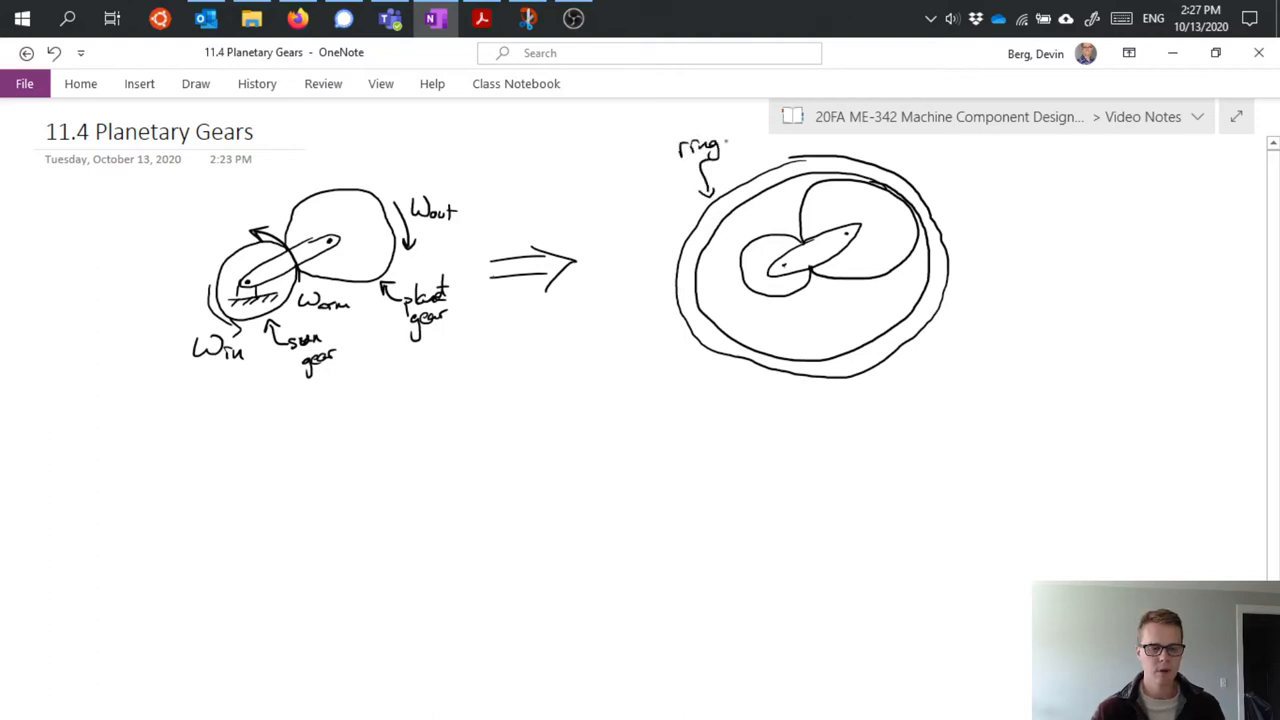
Write 'ring gear' with an arrow to the outer circle and begin 'ωgear =' below.
click(735, 150)
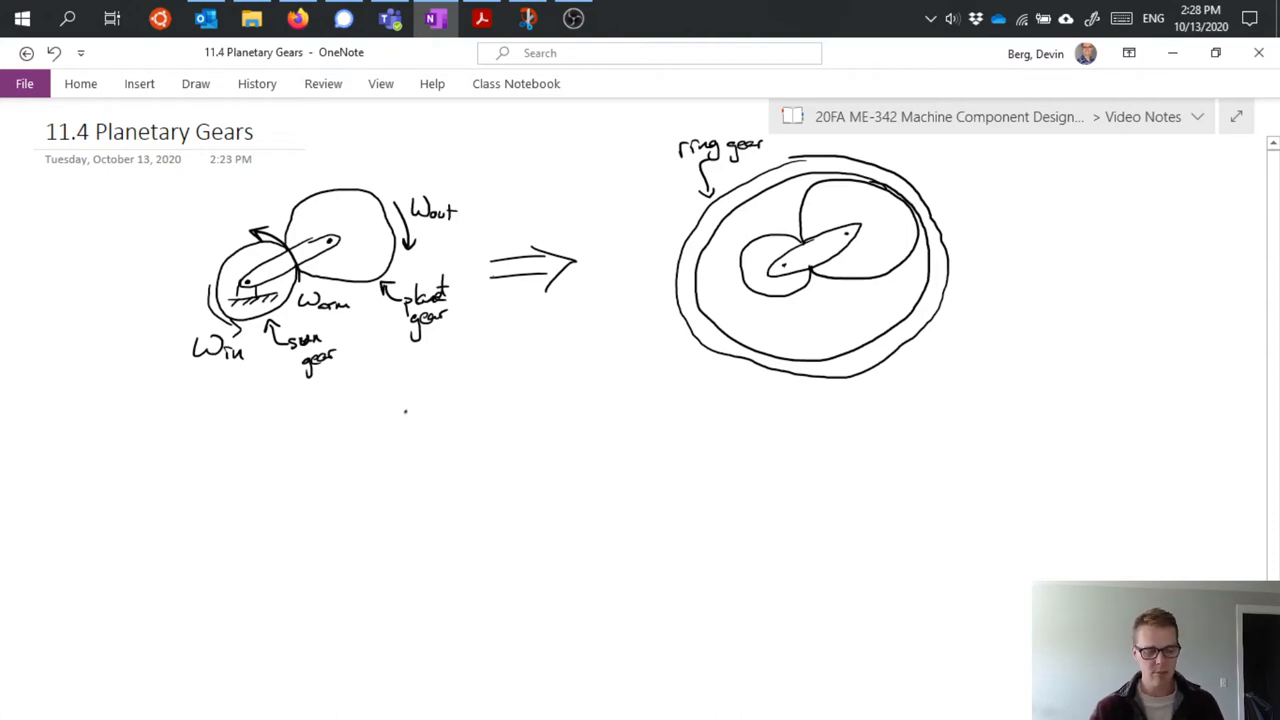
drag(400, 420, 480, 420)
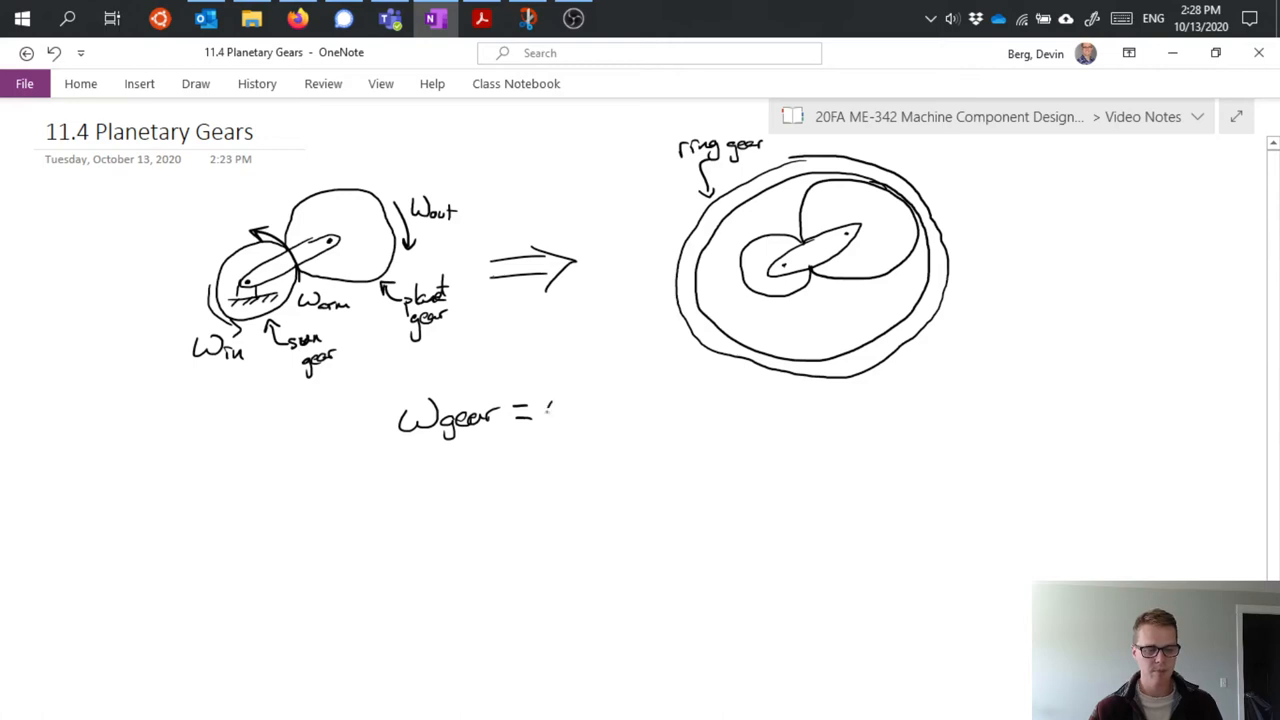
Finish handwriting 'ωgear = ωarm + ωgear/arm' below the sketches, then scroll down.
drag(545, 412, 615, 415)
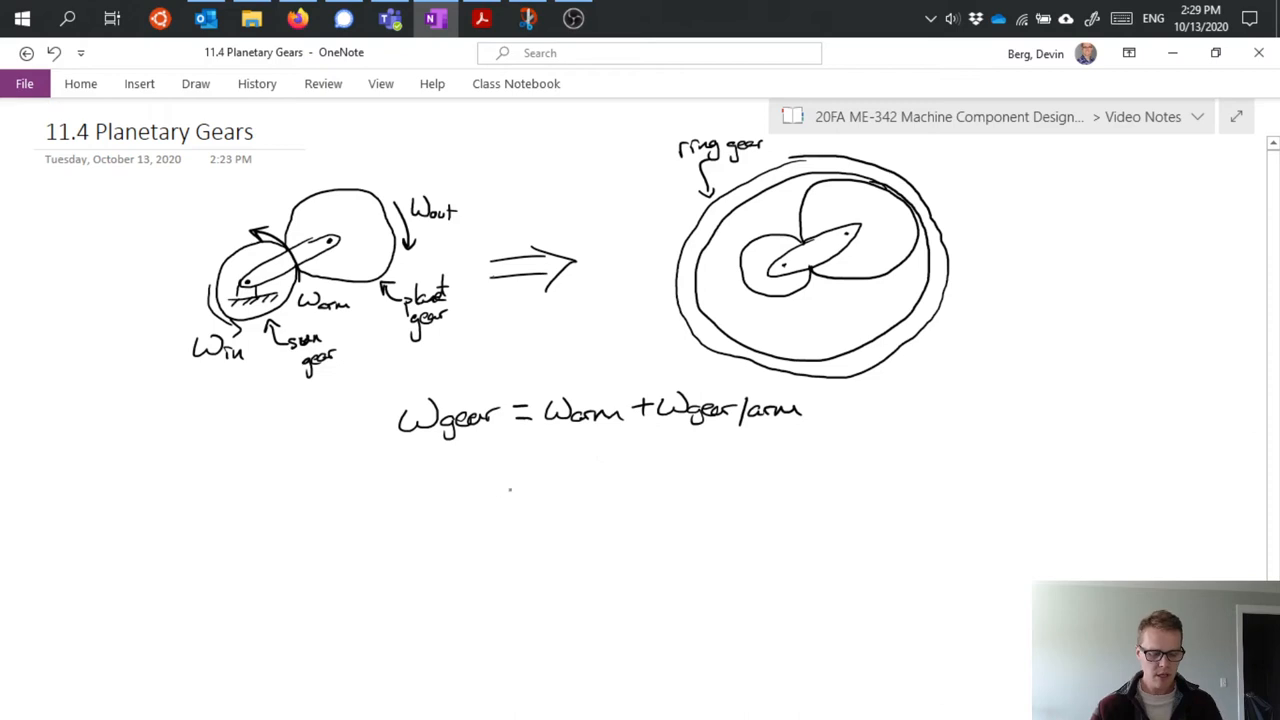
mouse_move(361, 519)
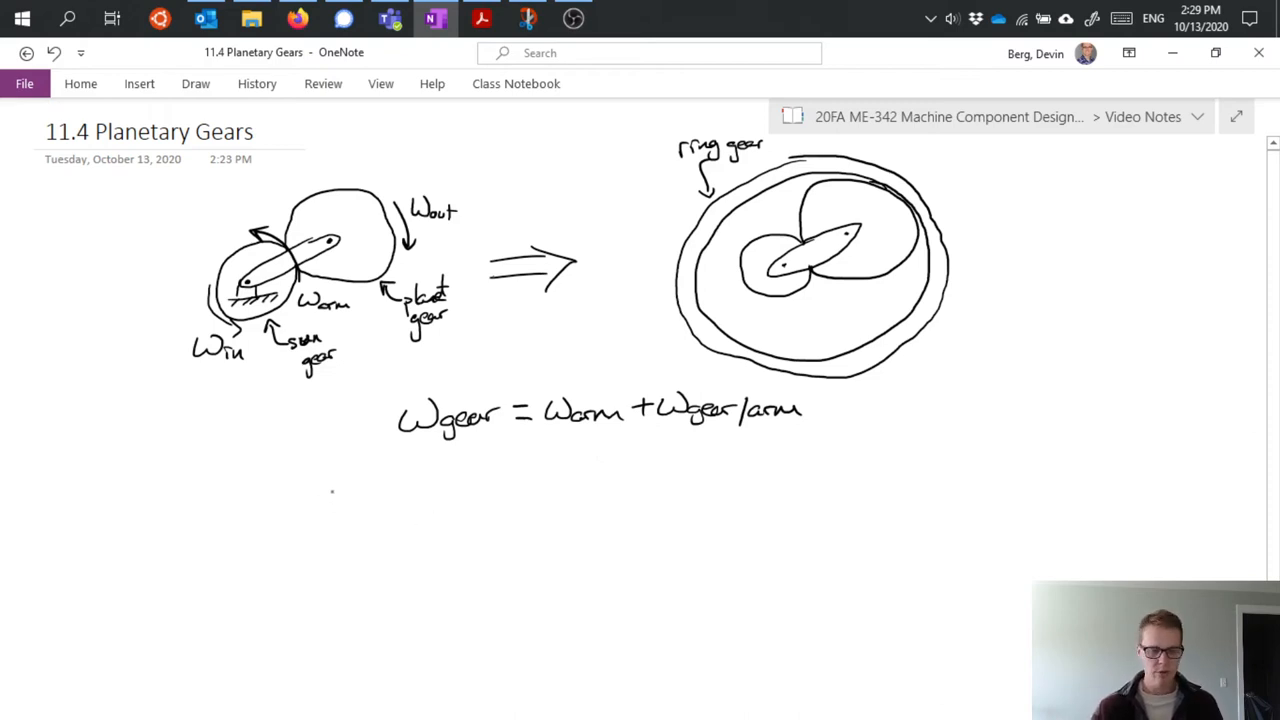
scroll(down, 3)
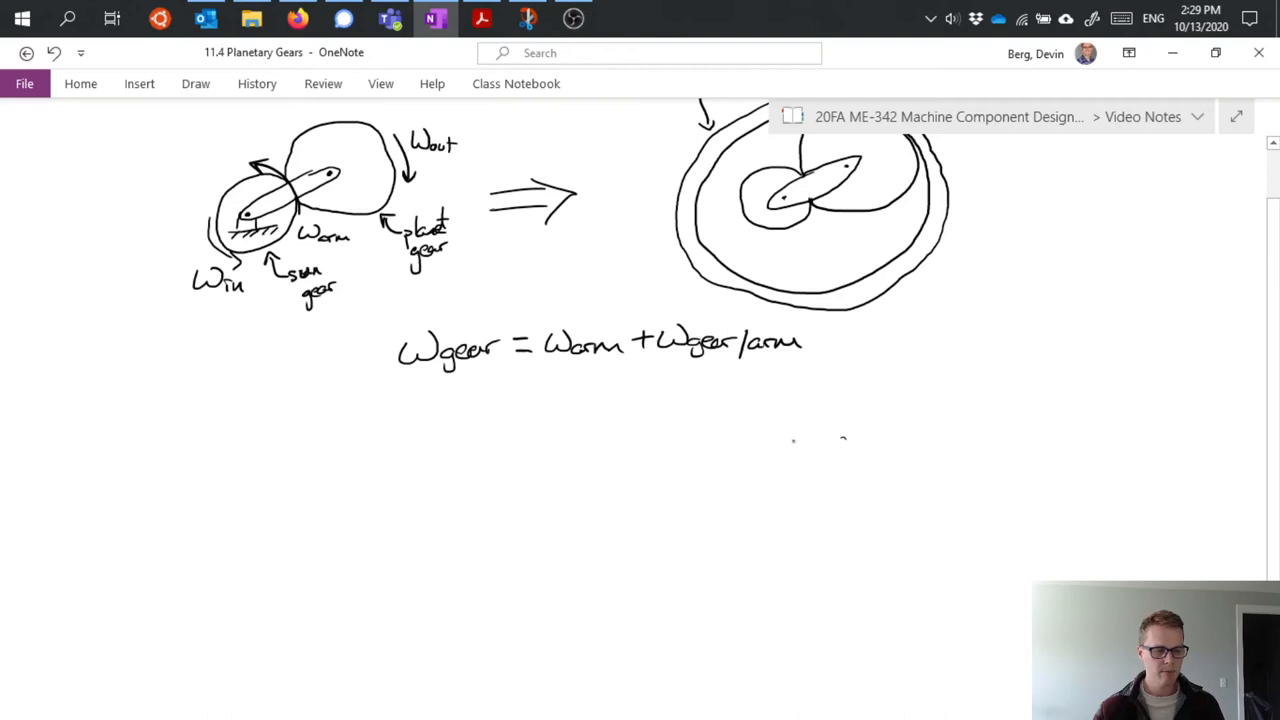
Write 'Ex:' with sun 40, planet 20, ring 80 teeth, ωarm 200 RPM and ωsun 100 RPM.
drag(275, 420, 290, 400)
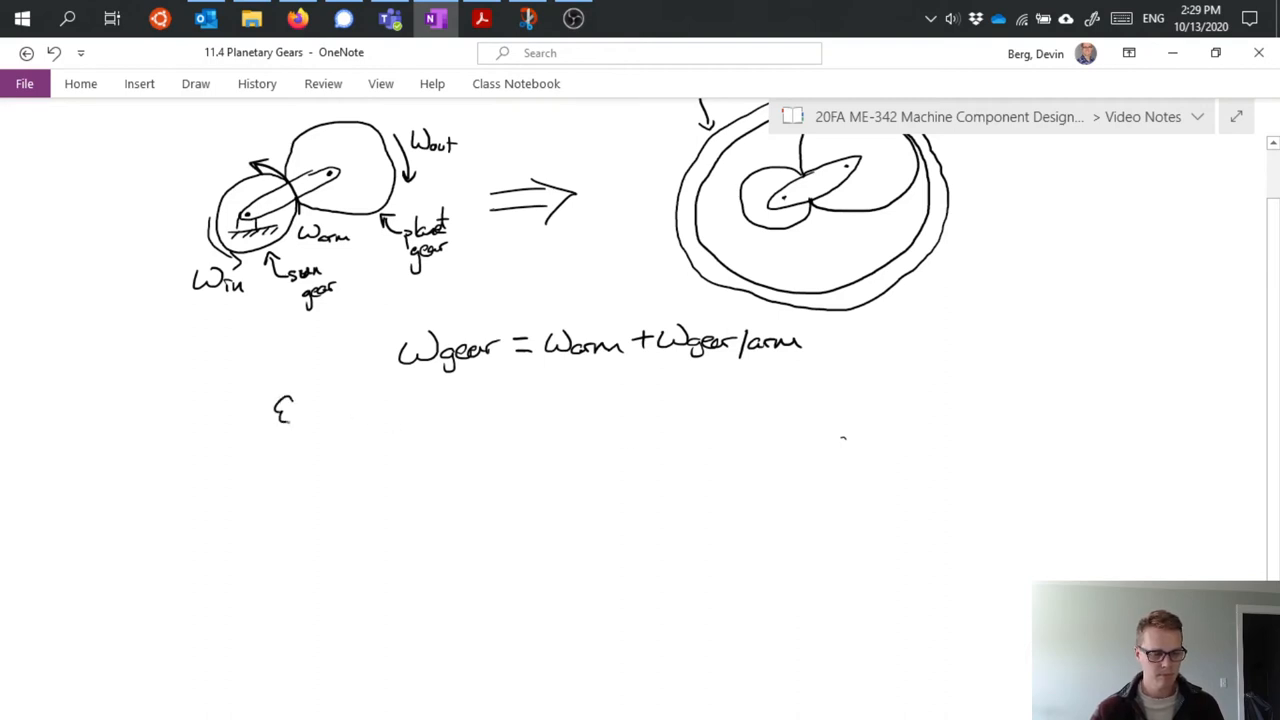
text(x: Sun → 40 teeth)
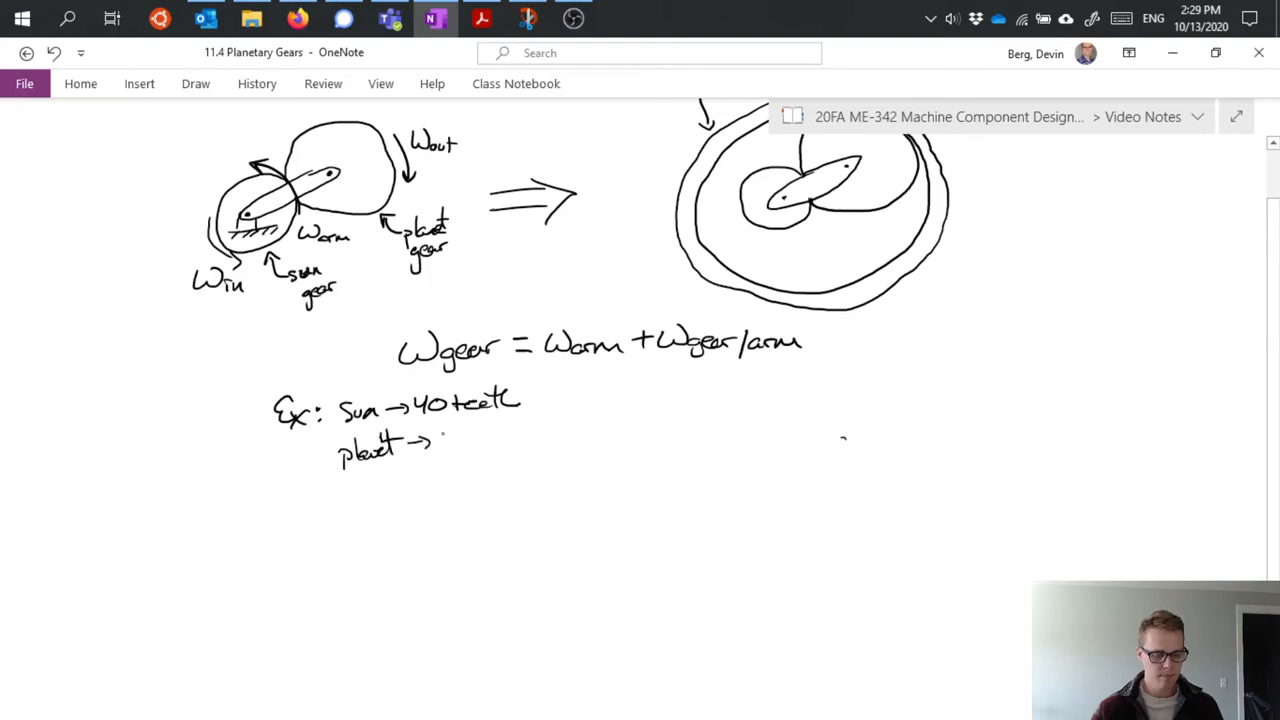
text(20 teeth)
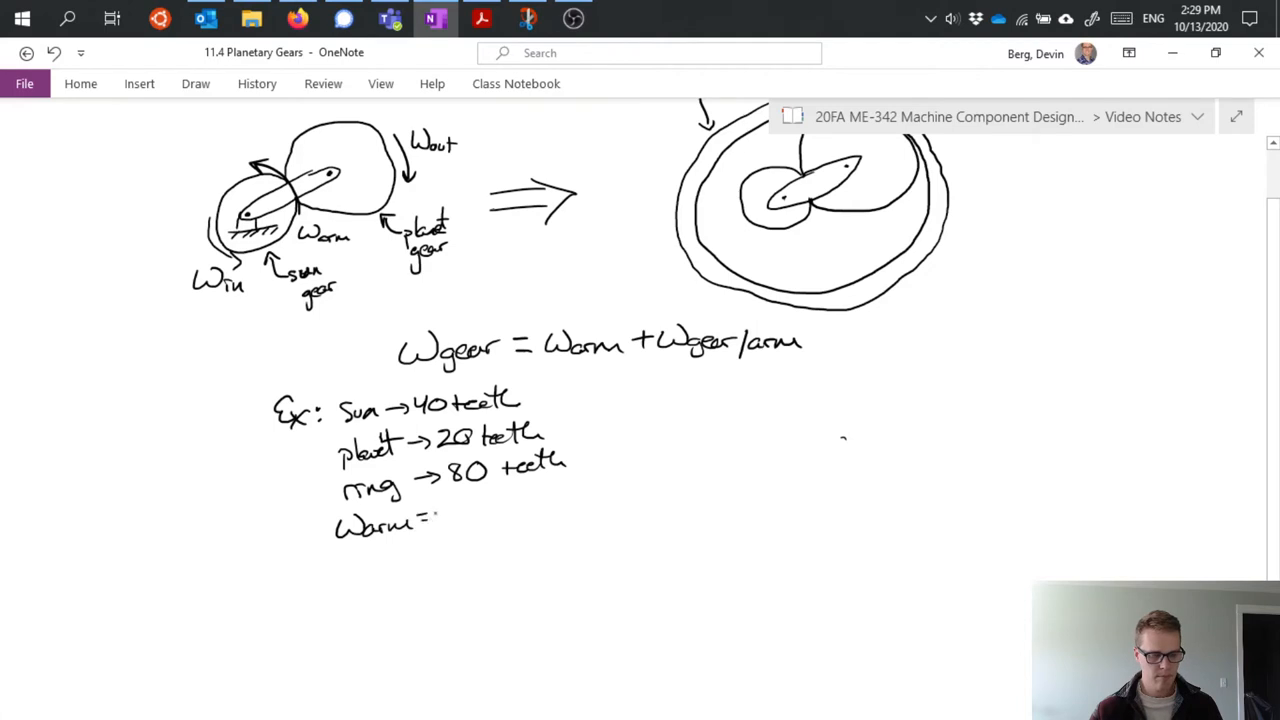
text(20)
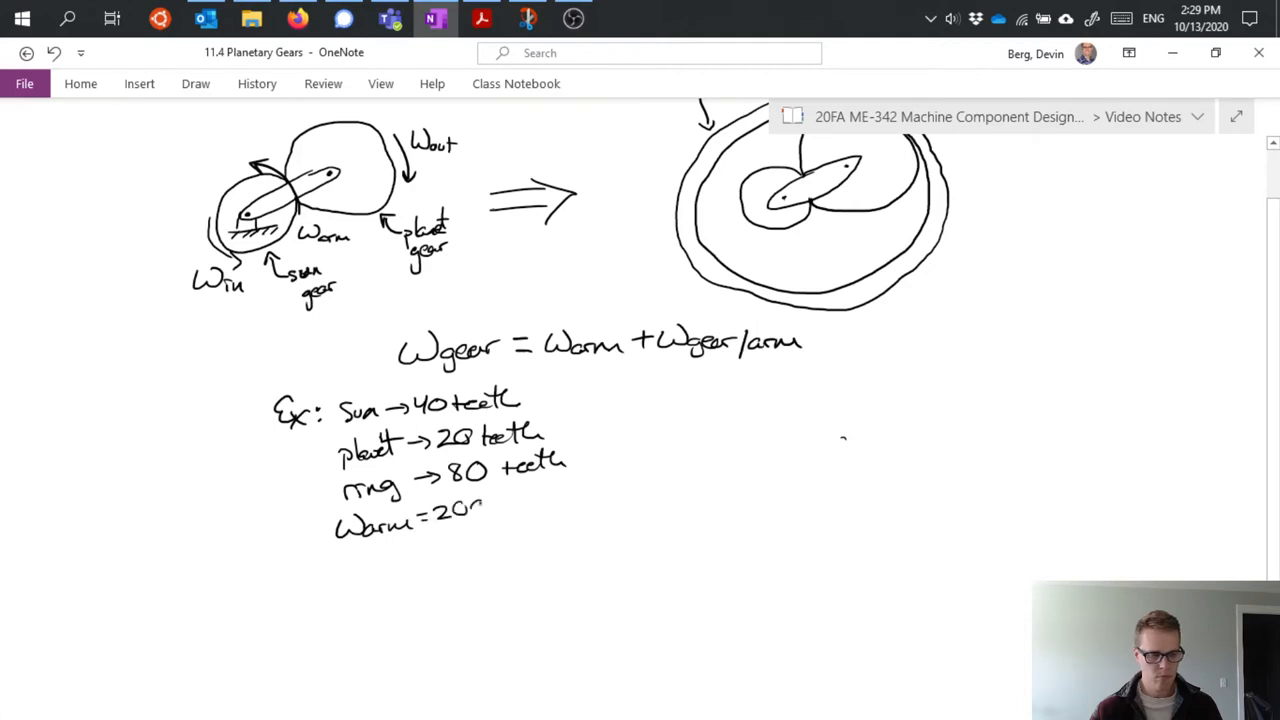
text(200 RPM)
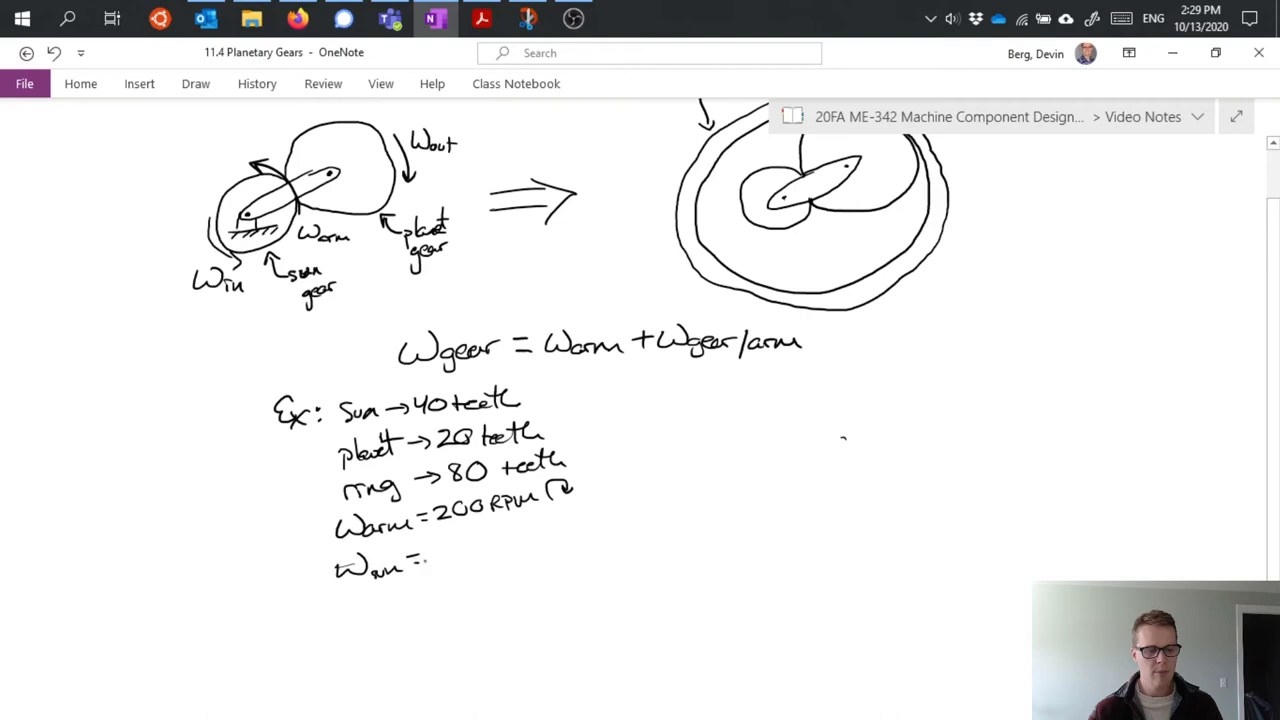
text(10)
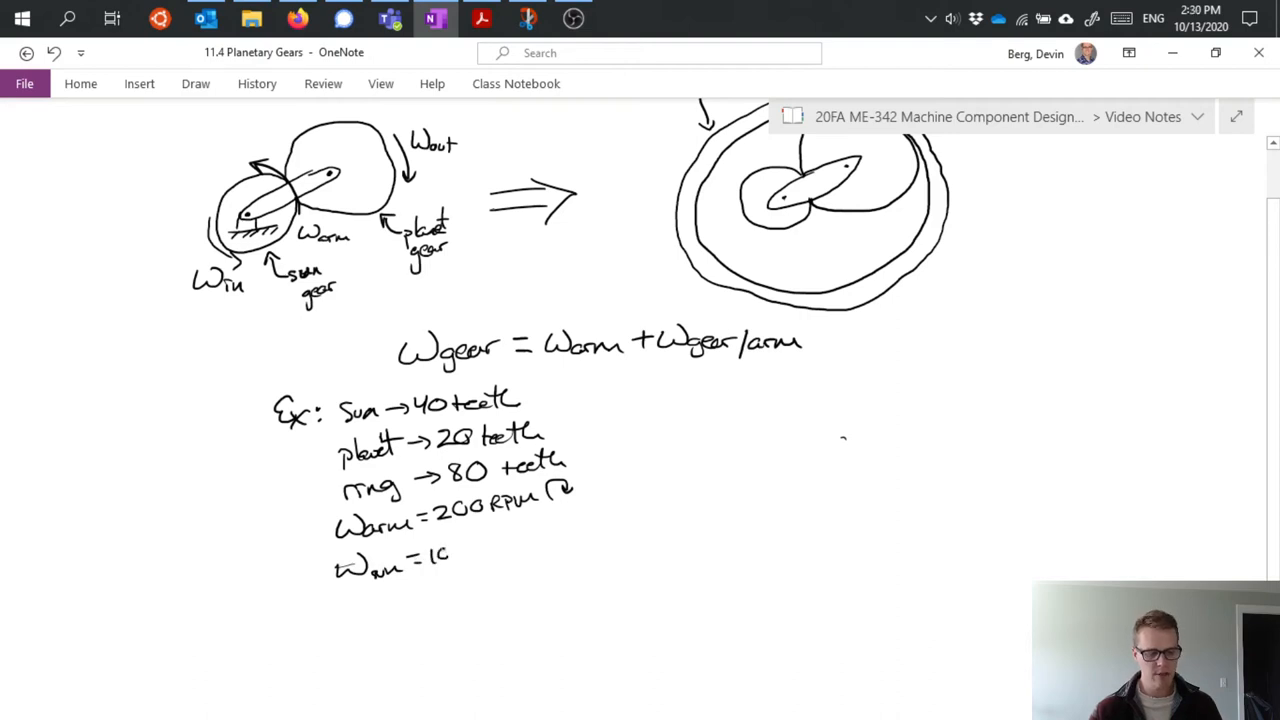
text(00 RR)
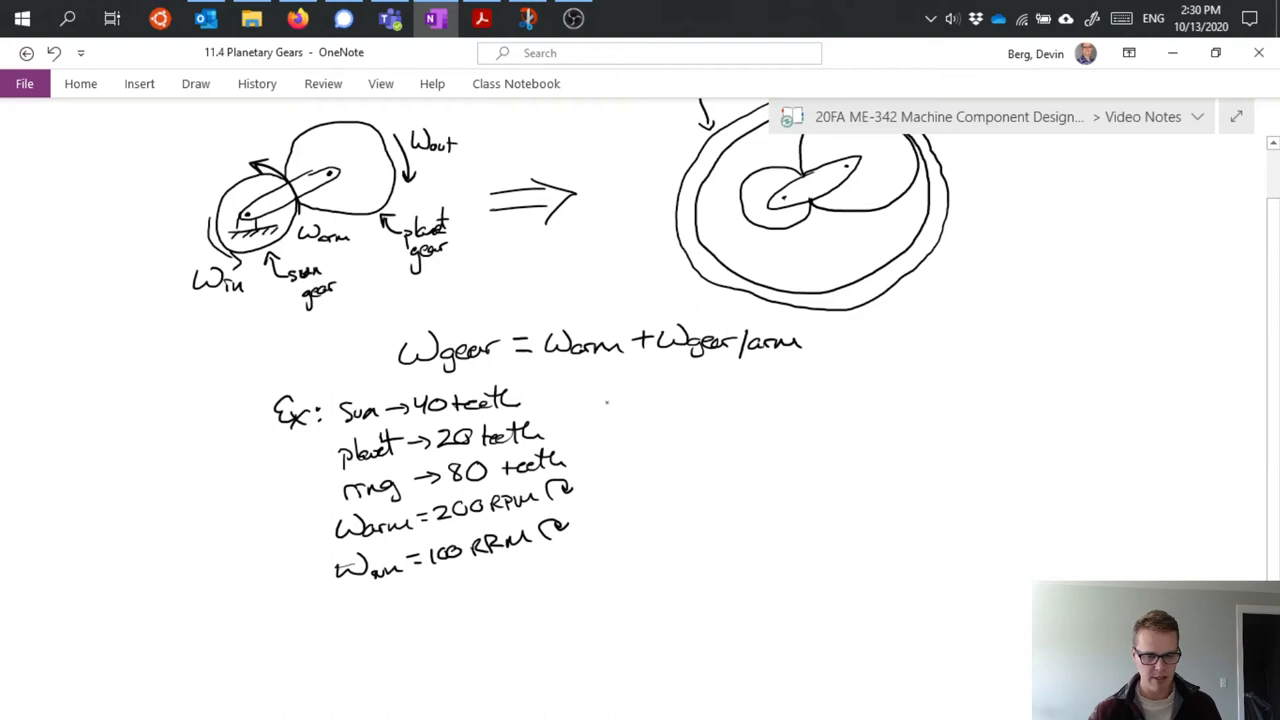
Draw three horizontal lines and vertical dividers forming a table grid right of the example.
drag(620, 425, 700, 415)
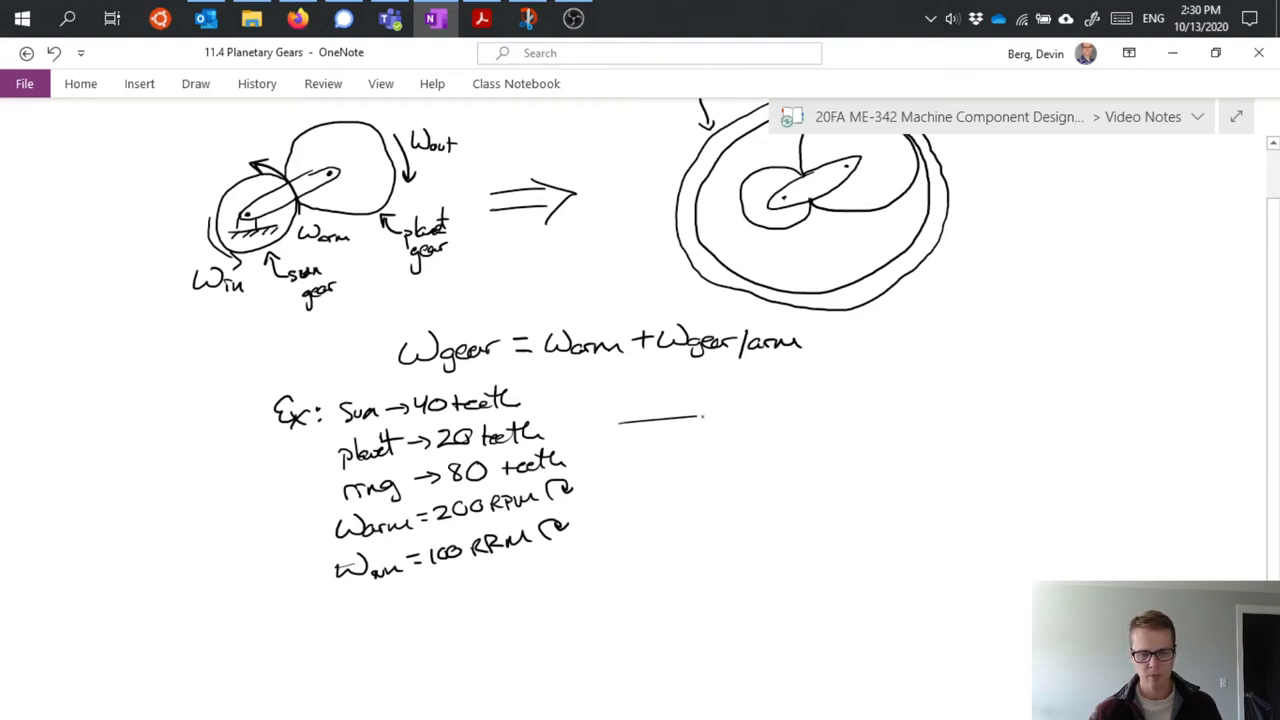
drag(700, 418, 1118, 418)
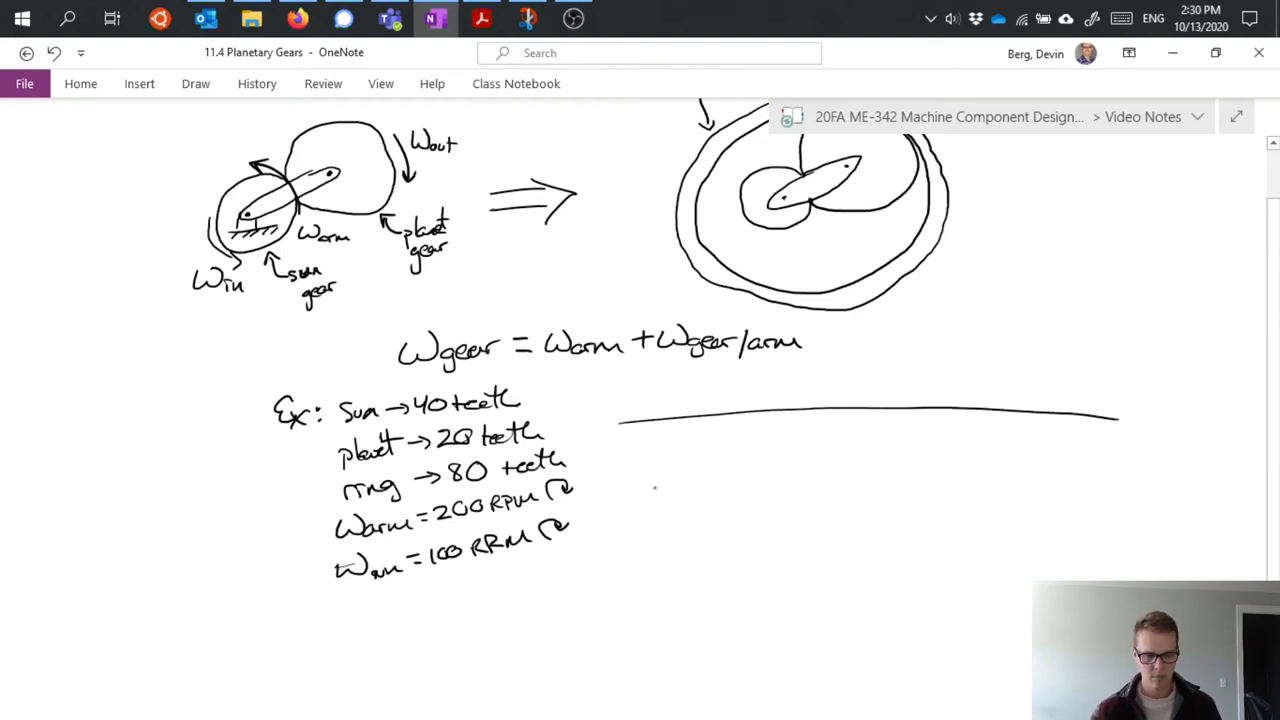
drag(625, 470, 1095, 483)
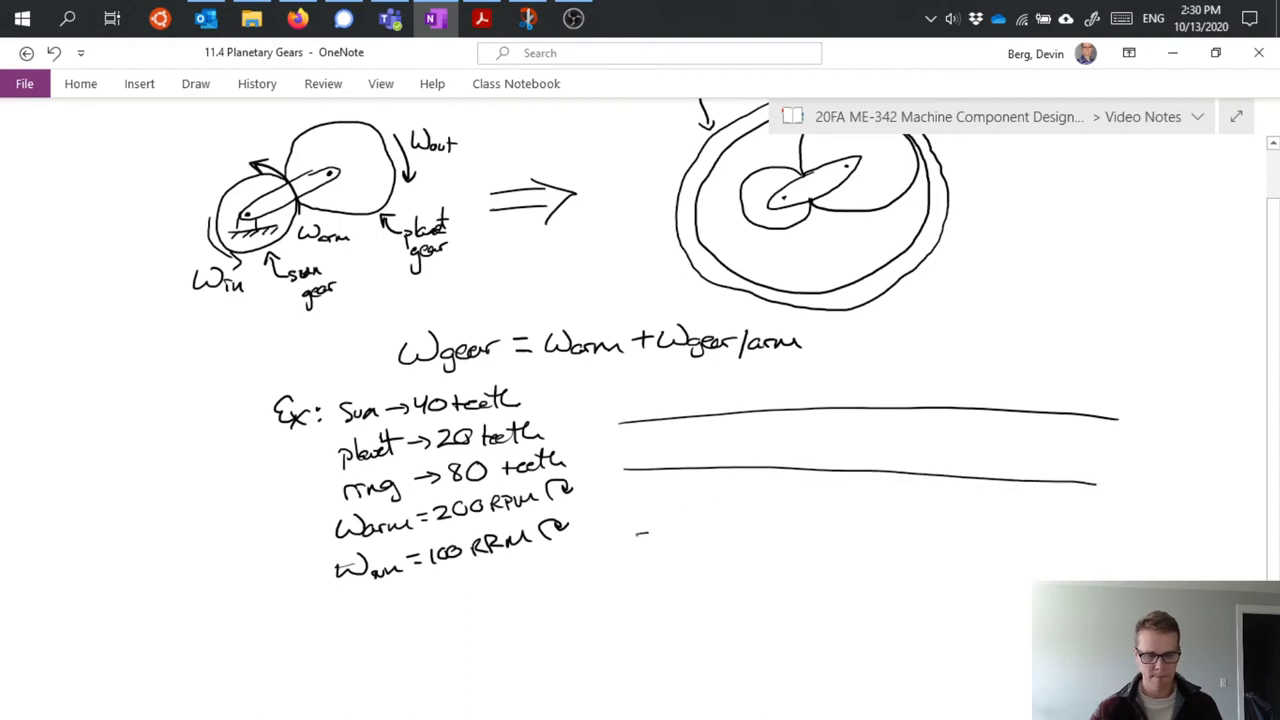
drag(635, 535, 1135, 538)
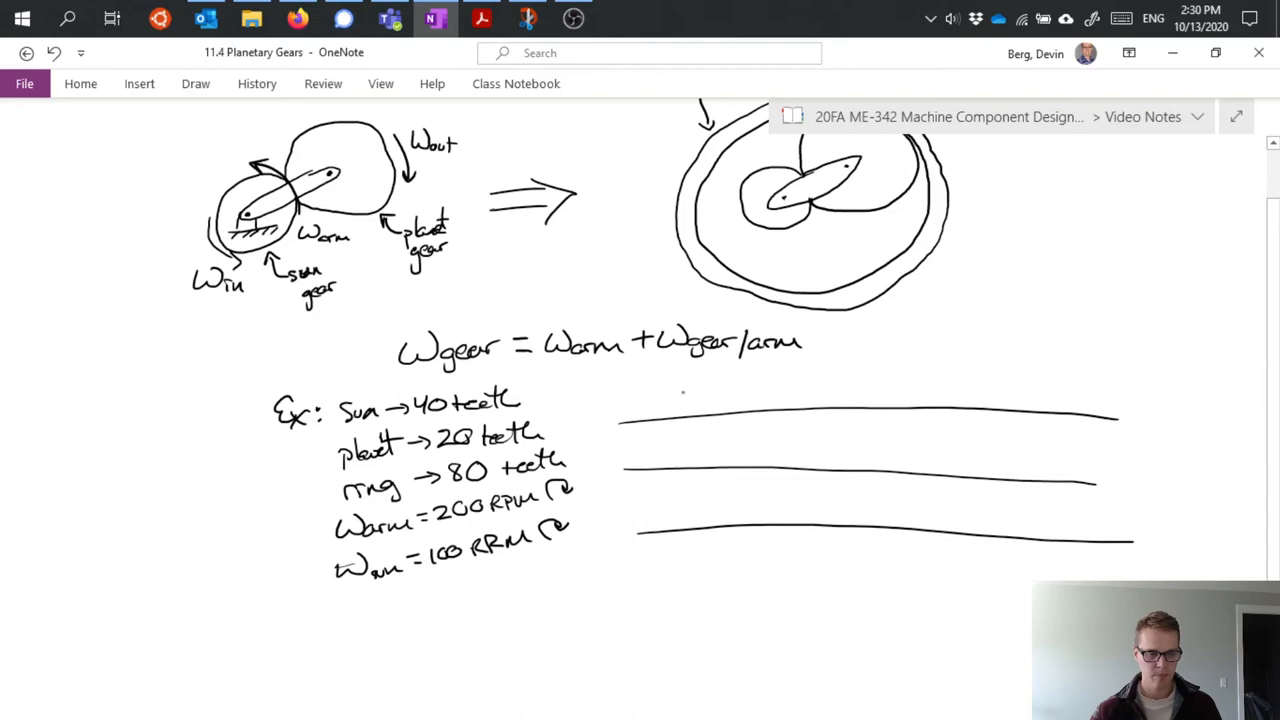
drag(690, 385, 700, 575)
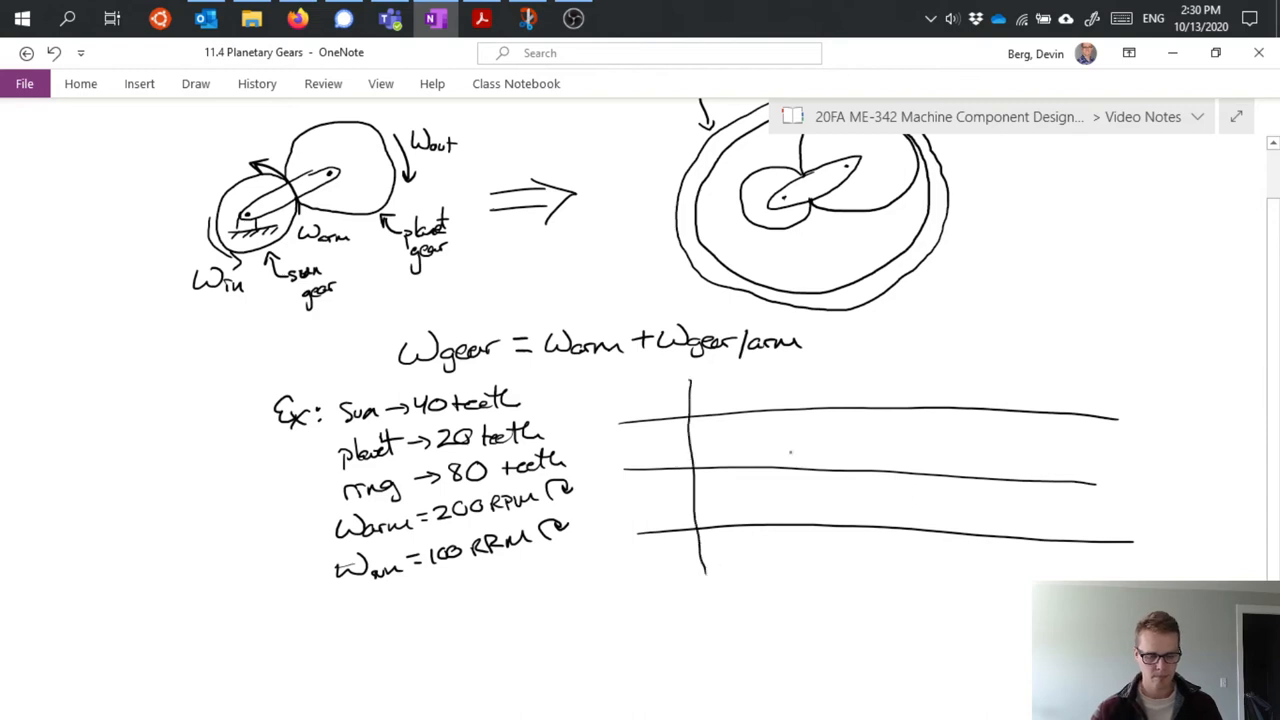
drag(803, 375, 812, 573)
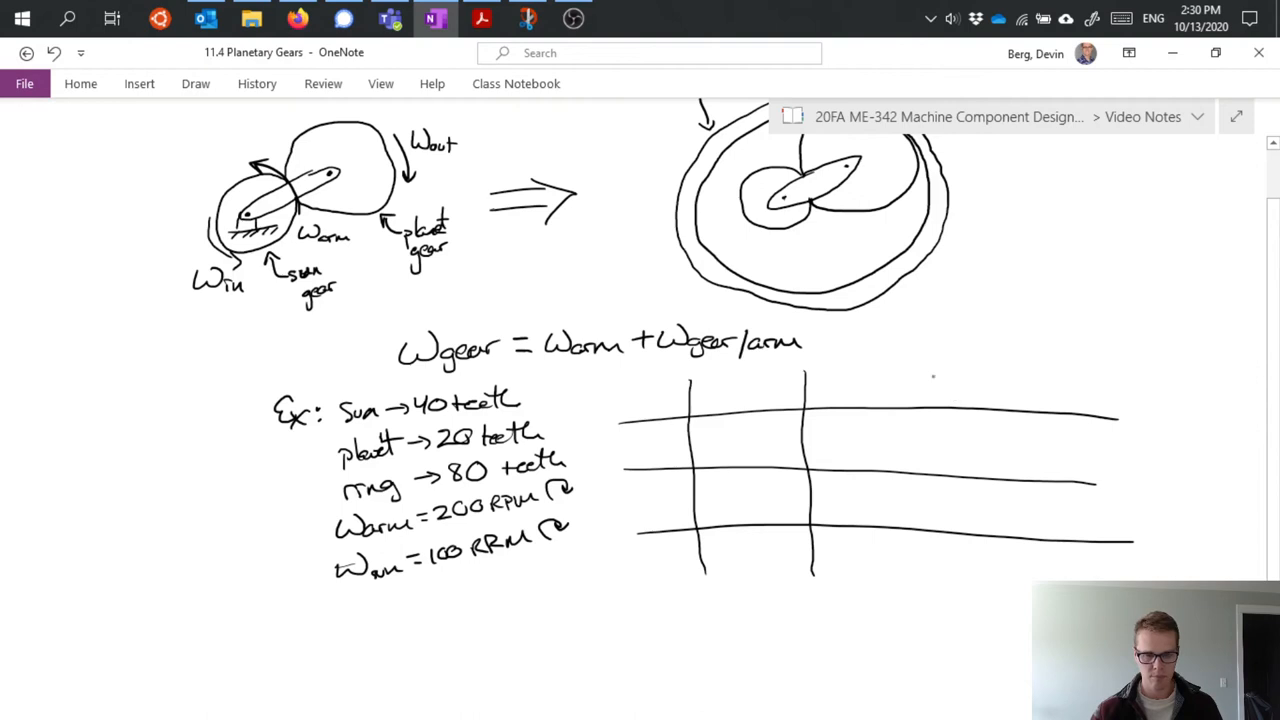
drag(928, 380, 935, 570)
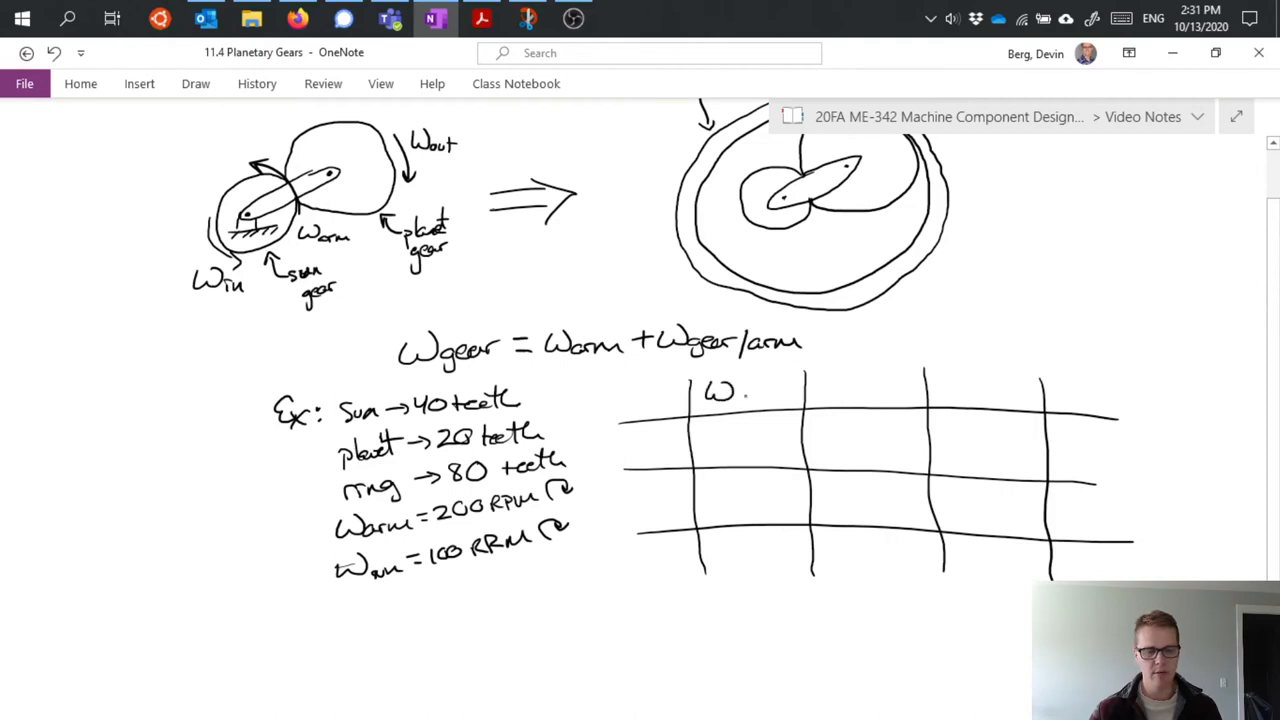
Head the columns 'ωgear = ωarm + ωgear/arm' and label rows sun, planet and ring.
text(gear)
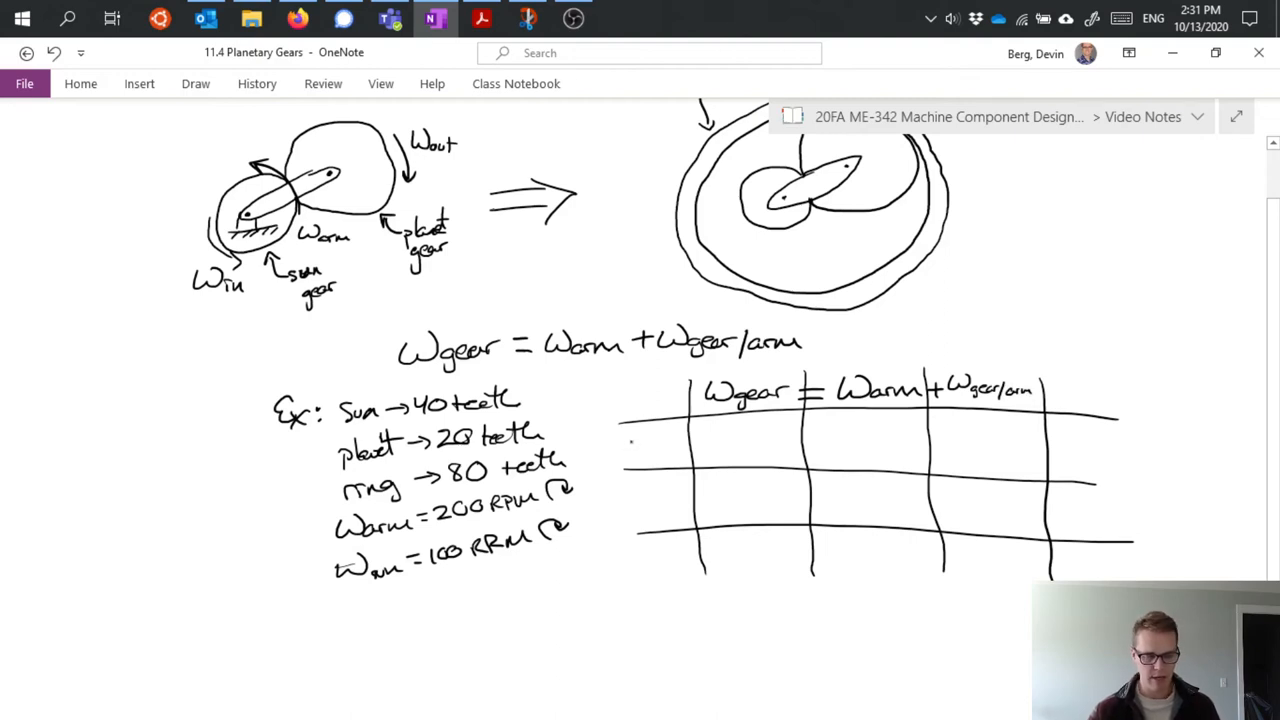
text(sun)
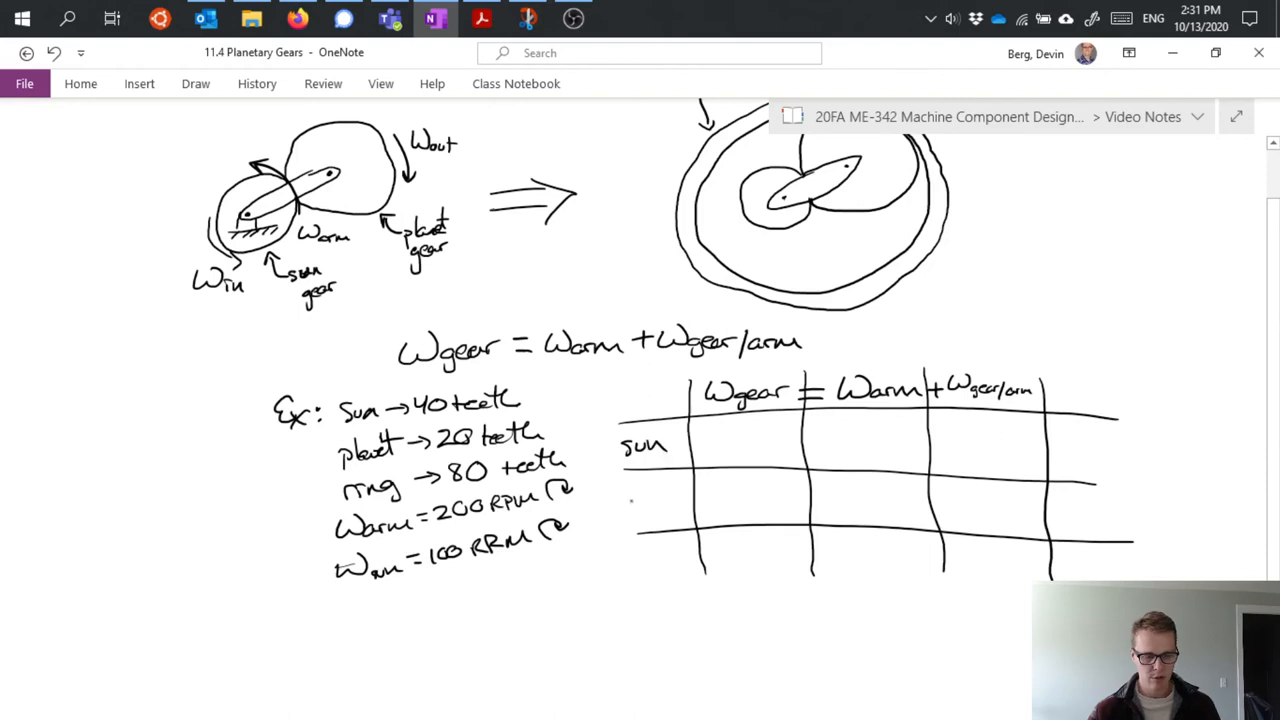
text(pl.)
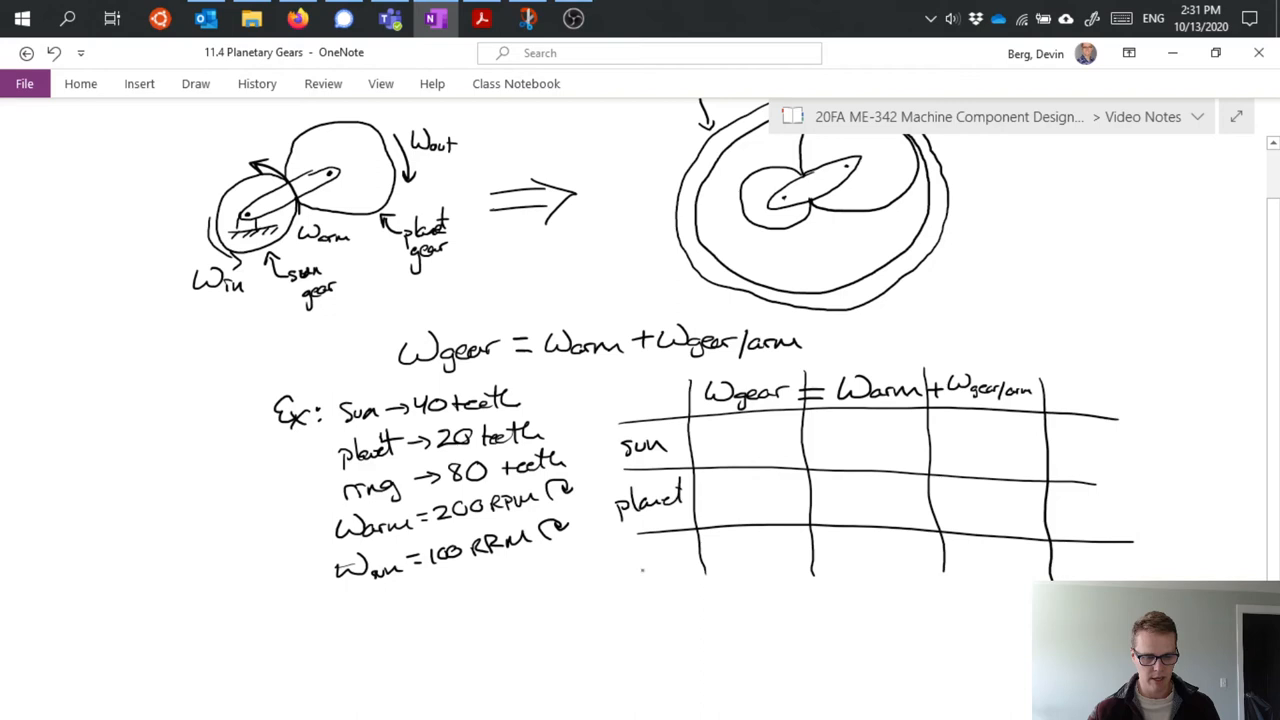
text(ri)
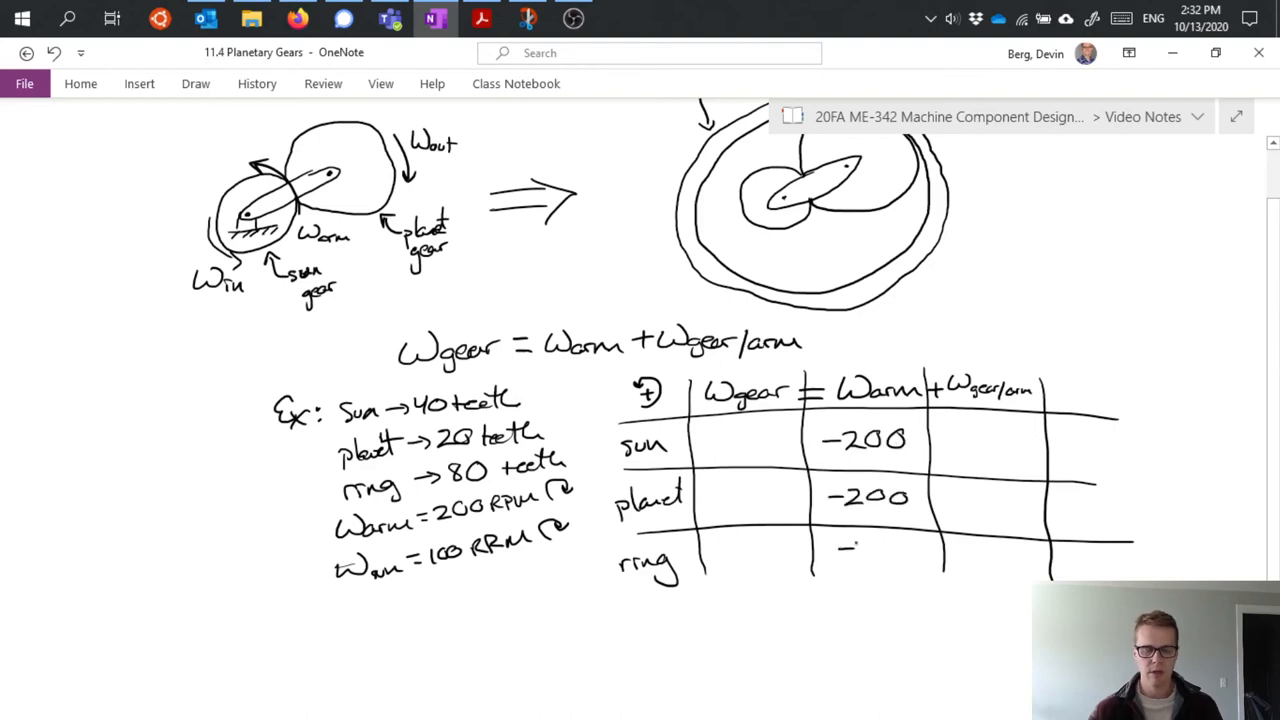
Enter −200 in each ωarm cell and write the sun row as −100 = −200 + 100.
text(-200)
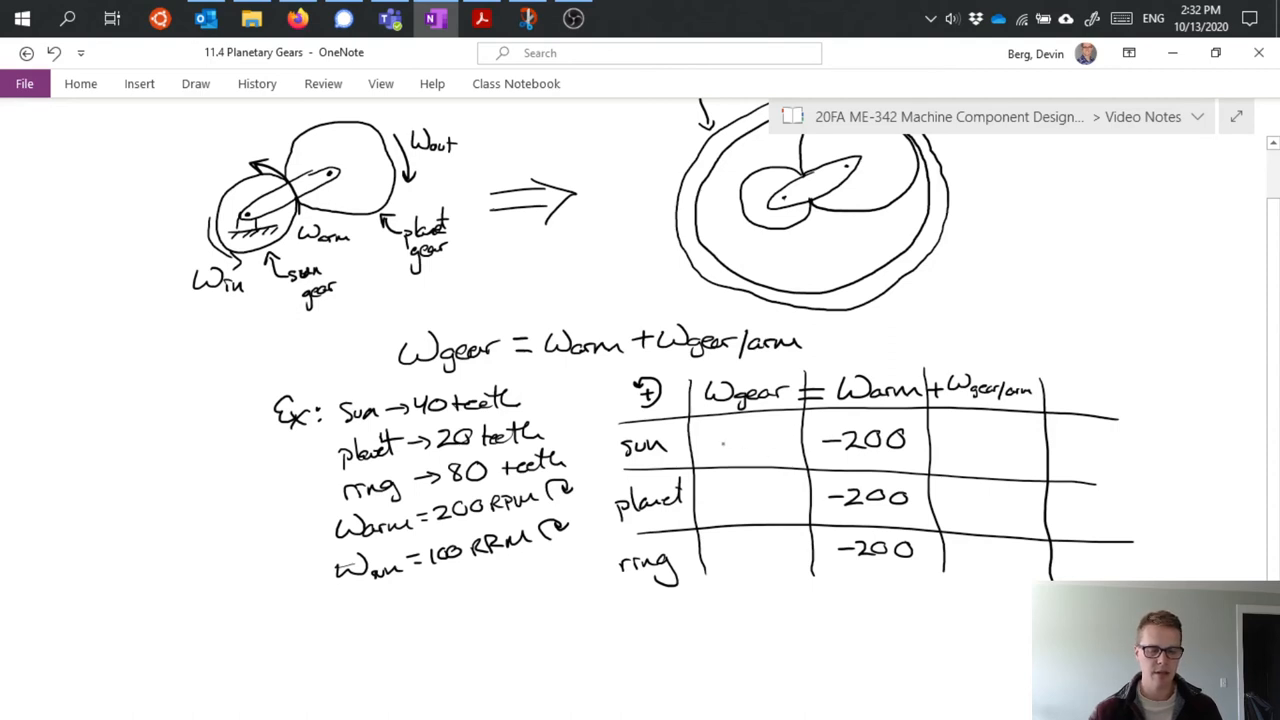
text(-100 -)
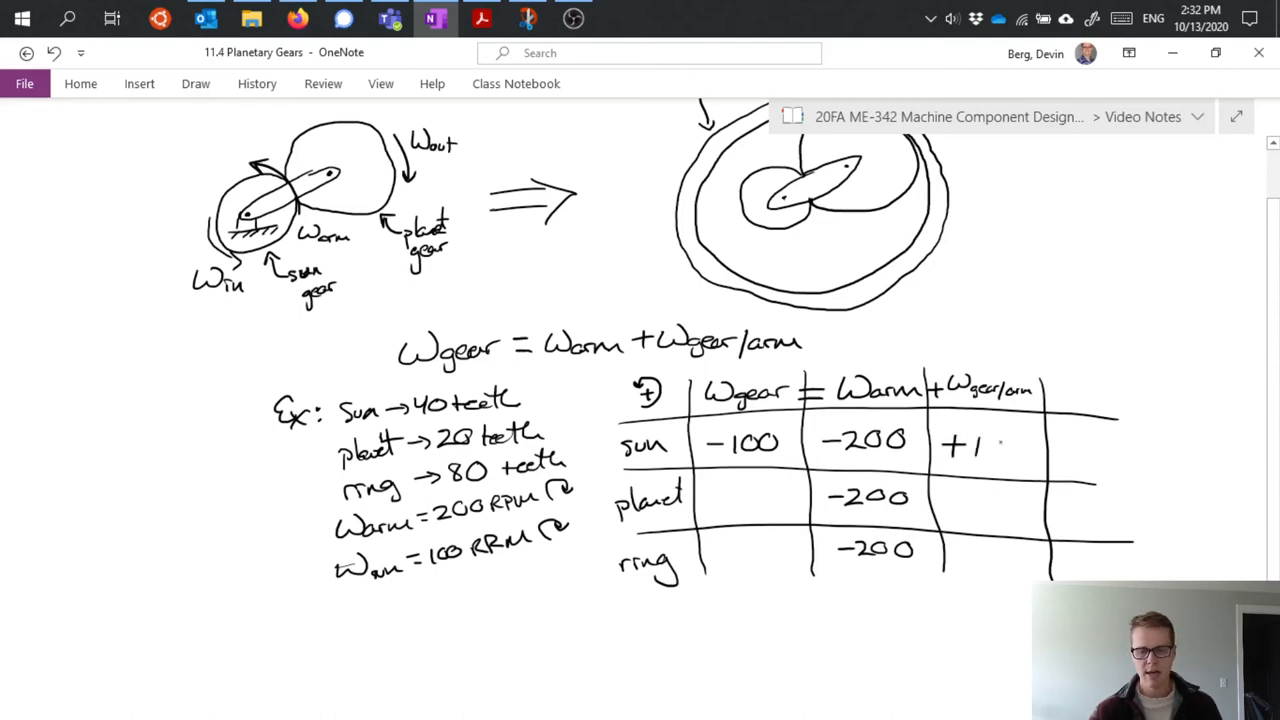
text(00)
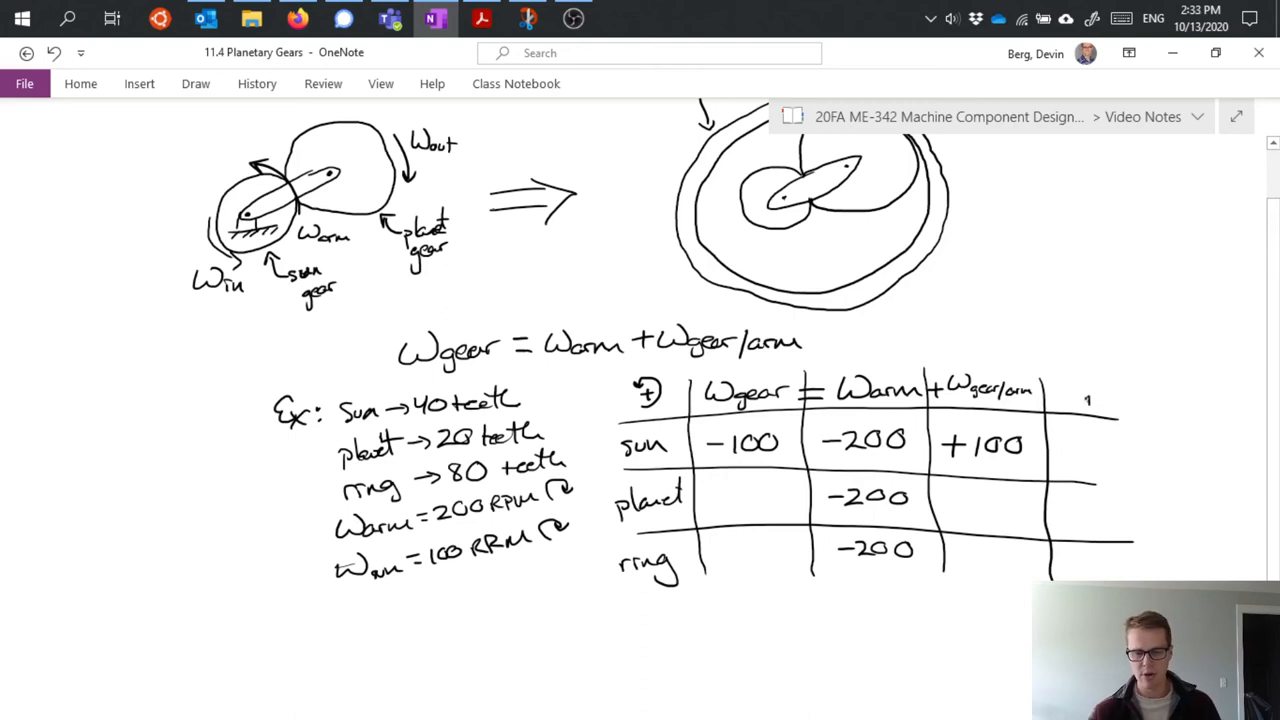
Handwrite 'Gear ratio: ωp/ωg = Ng/Np' to the right of the table.
text(Gear)
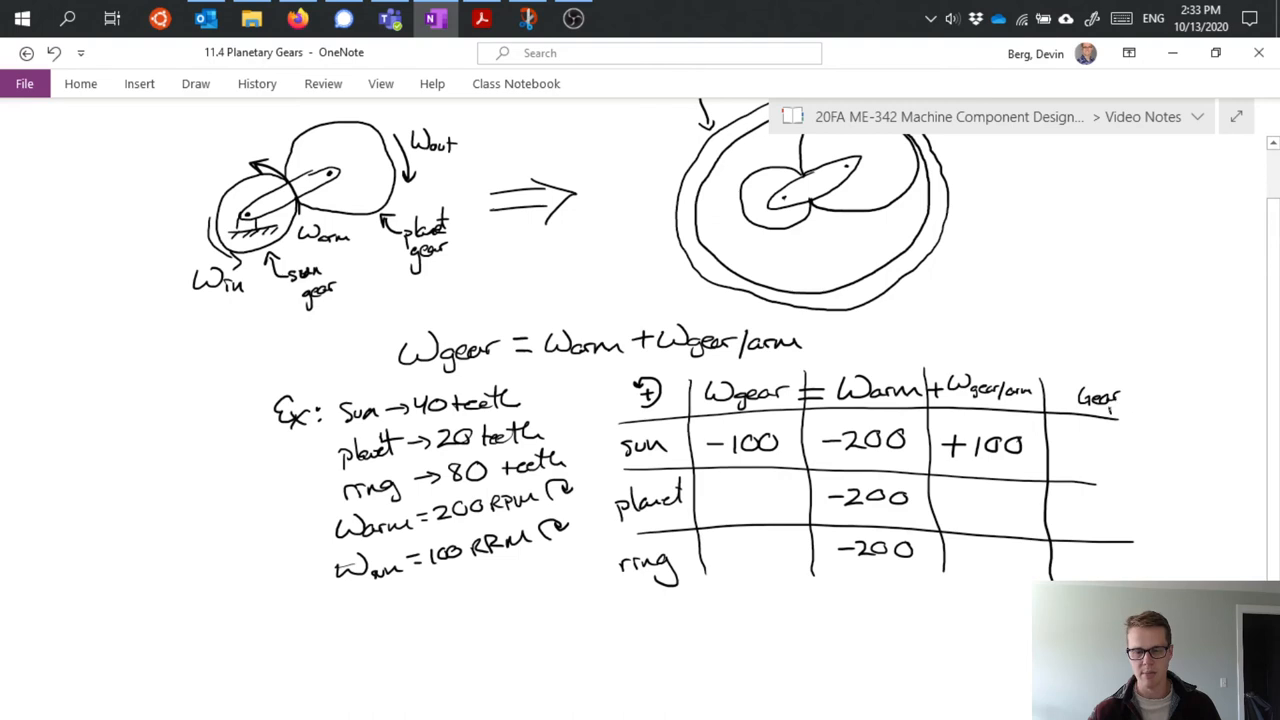
text(ratio: ω)
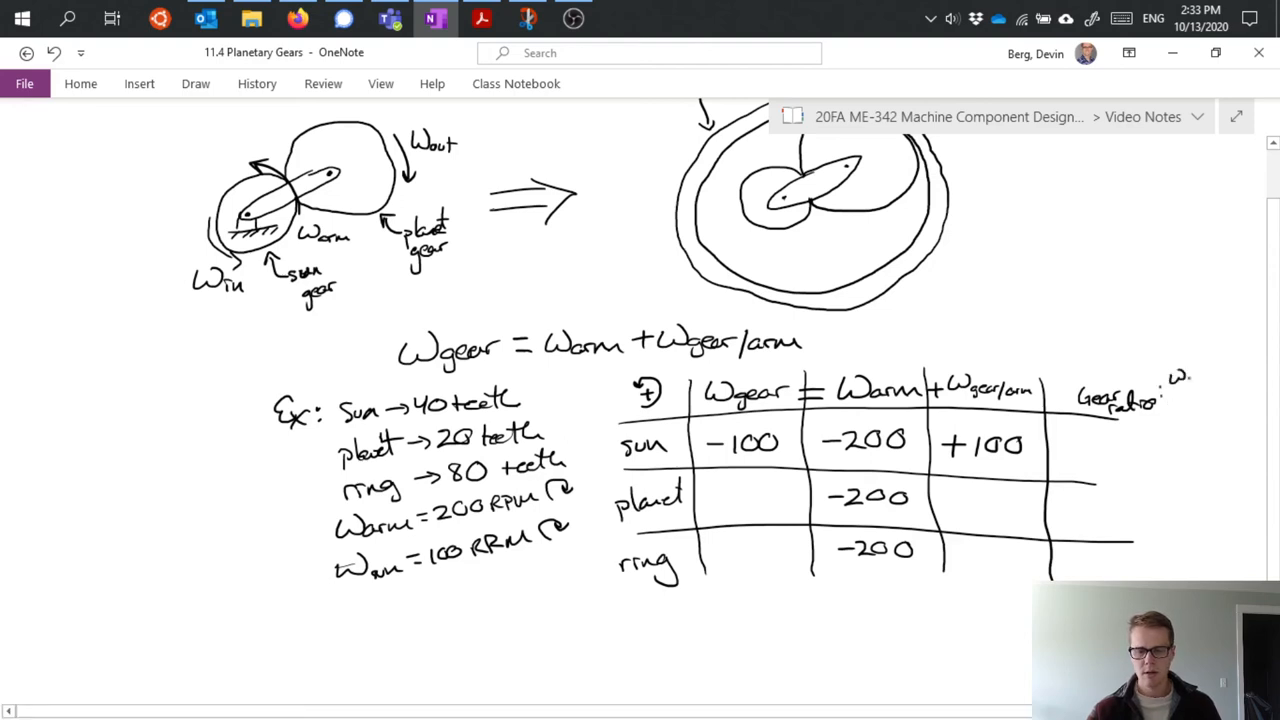
drag(1180, 375, 1185, 400)
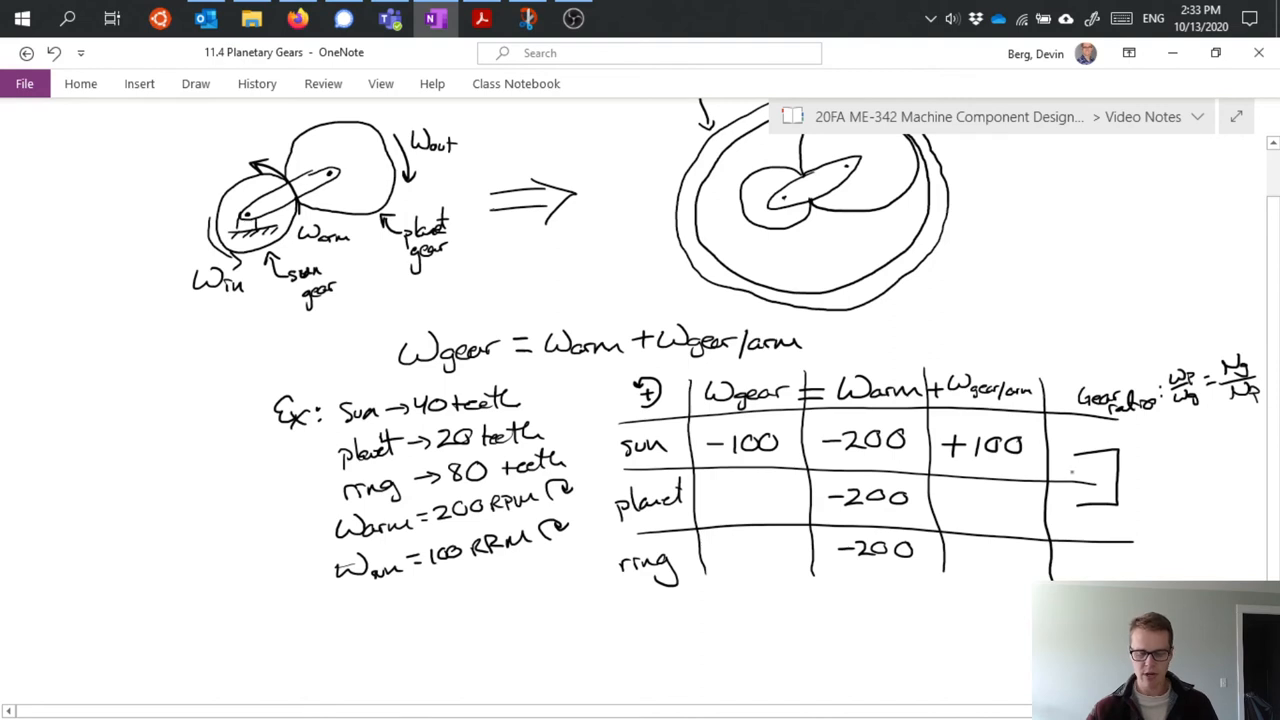
Draw boxed ratios −40/20 and 20/80 beside the table rows.
text(40)
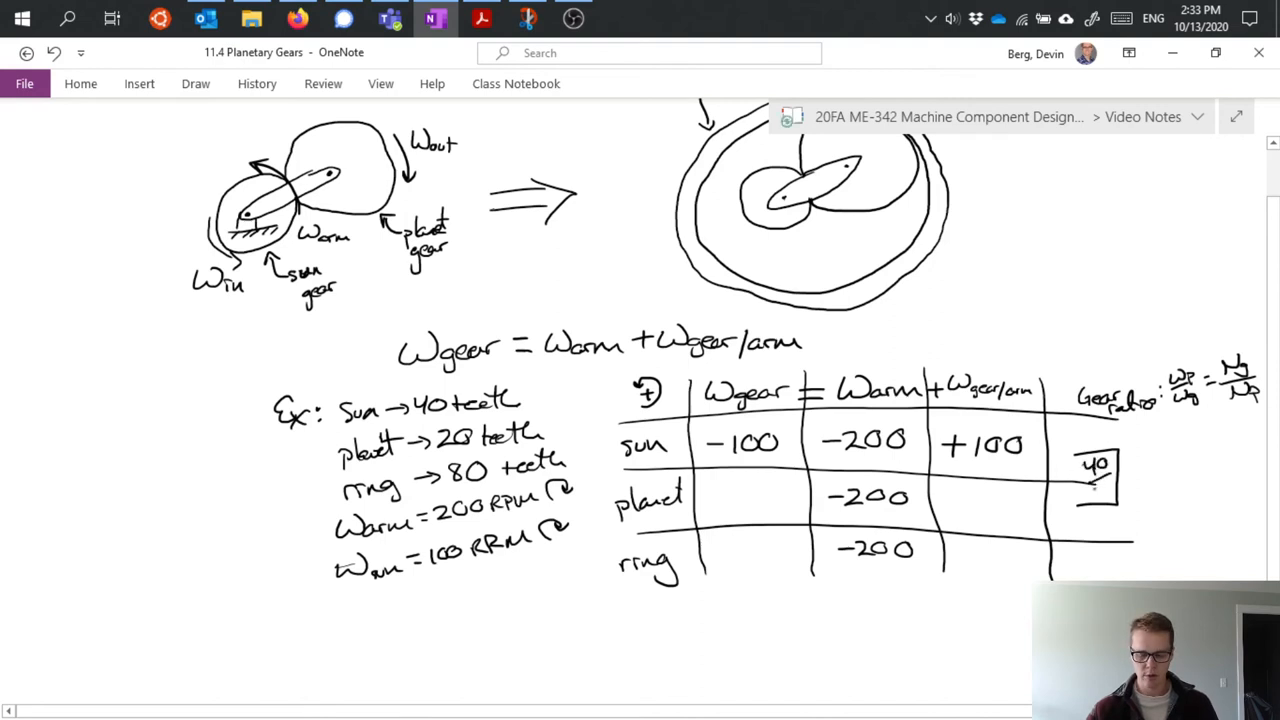
text(20)
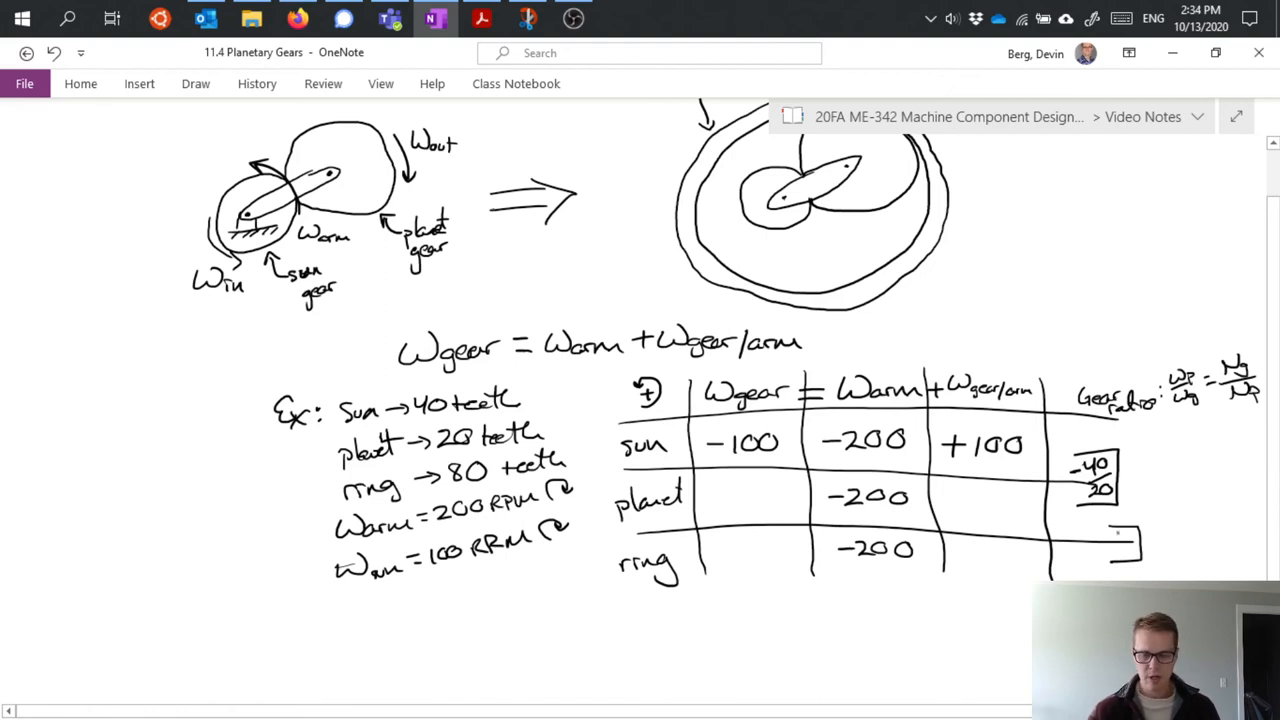
text(20/80)
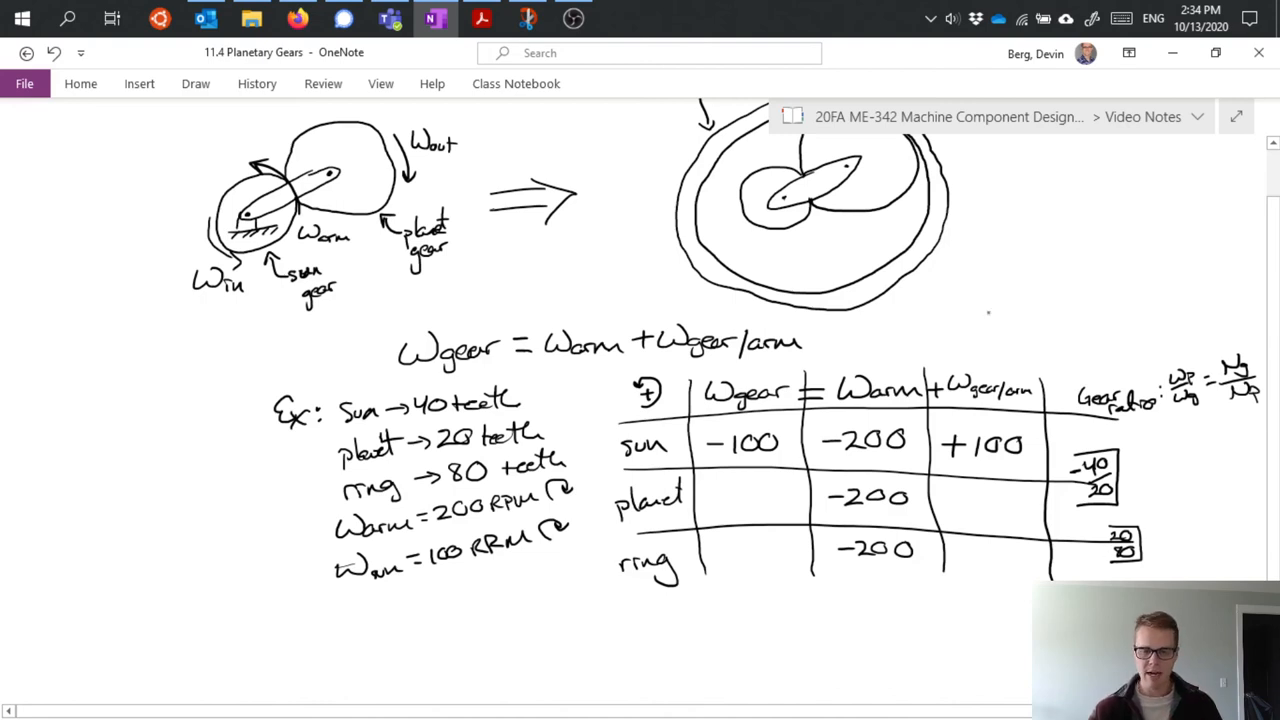
Fill ωgear/arm cells with −200 and −50, and write planet speed −400.
scroll(down, 3)
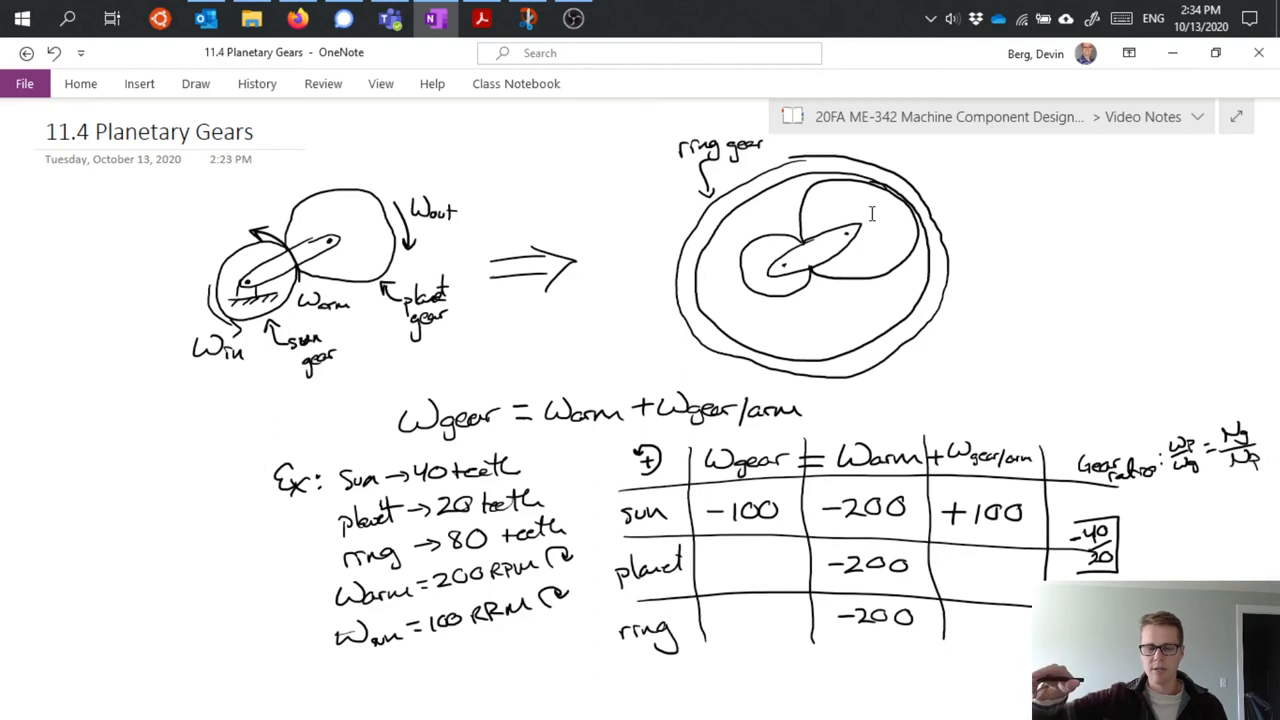
scroll(down, 3)
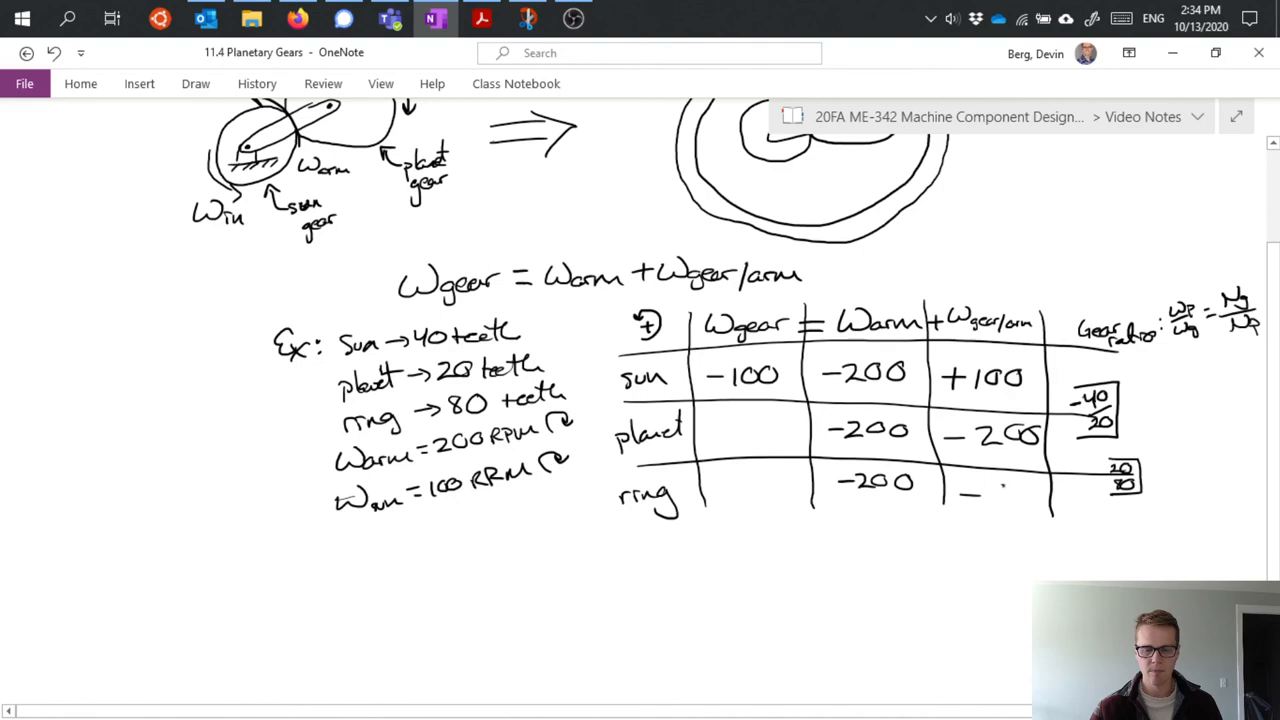
text(-50)
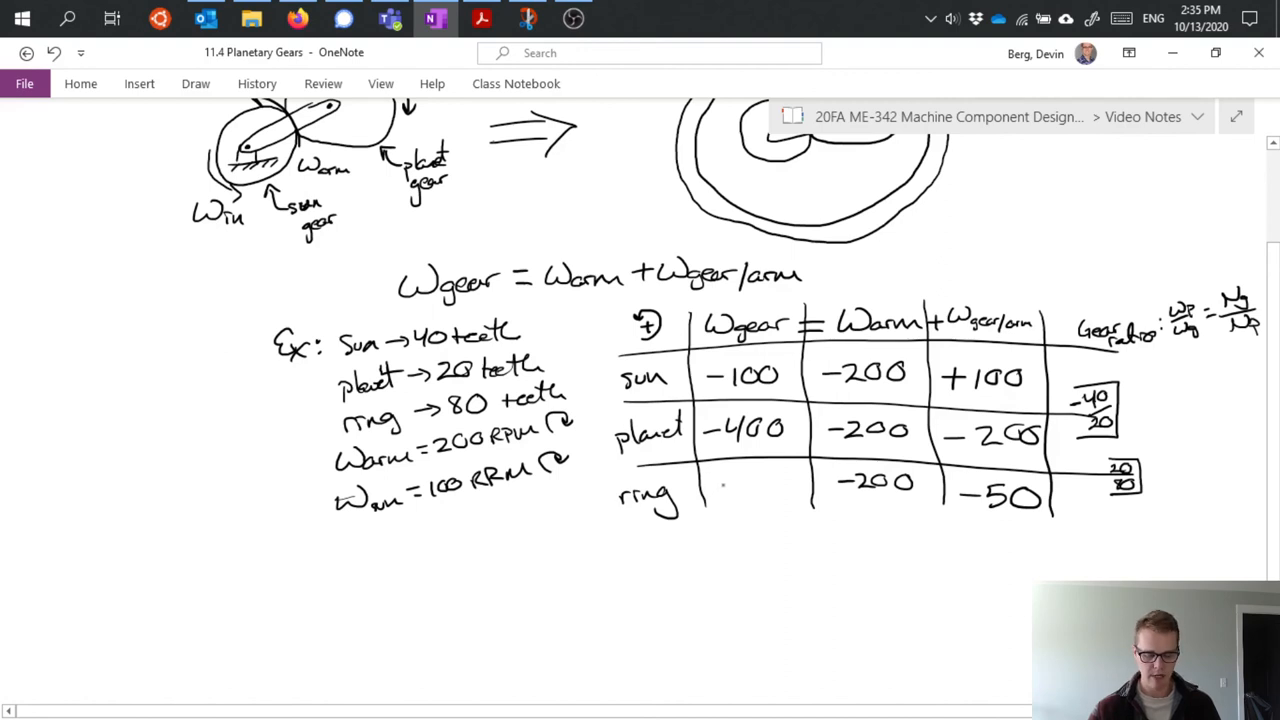
text(-250)
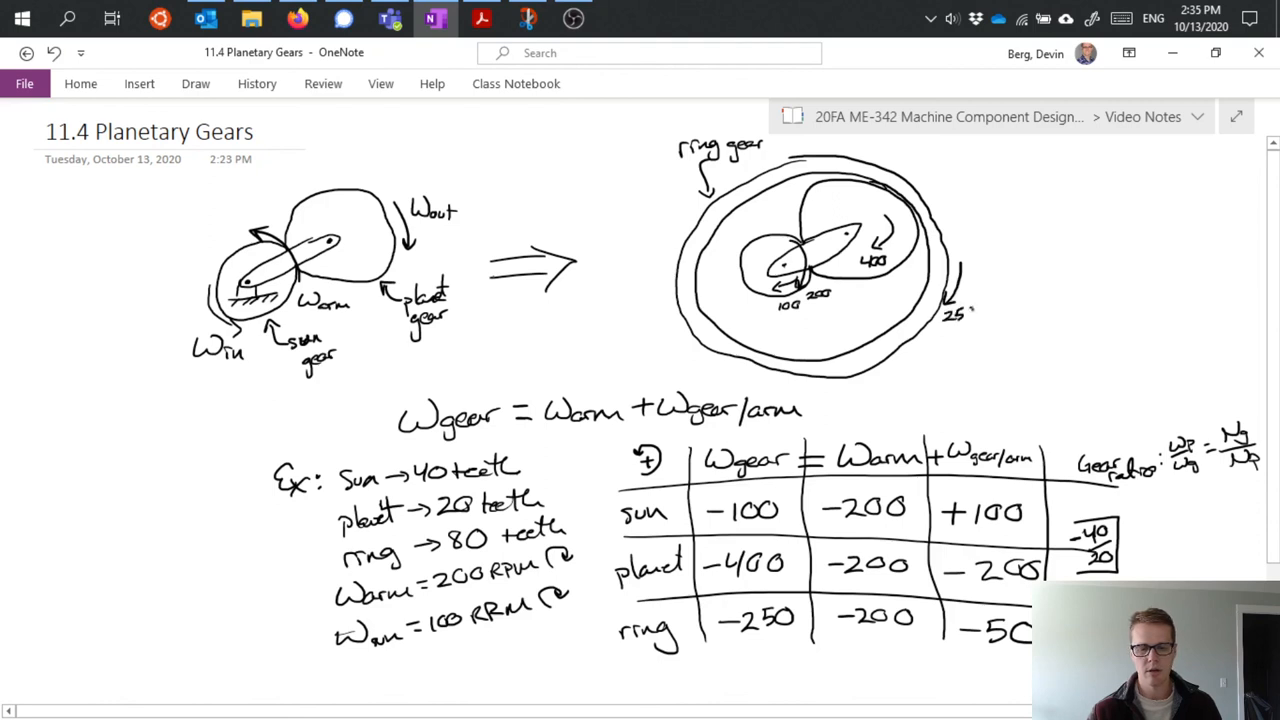
Write ring speed −250 and mark the sketch with speeds 100, 200, 400 and 250.
click(965, 312)
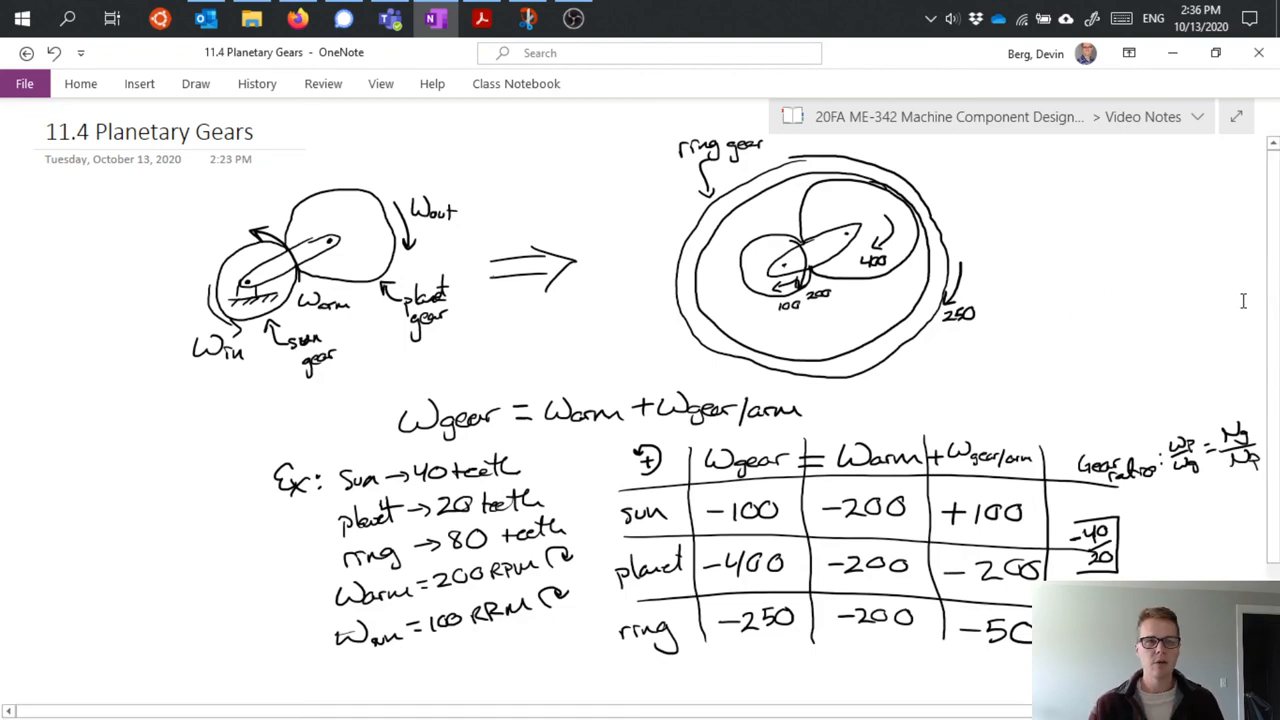
scroll(down, 3)
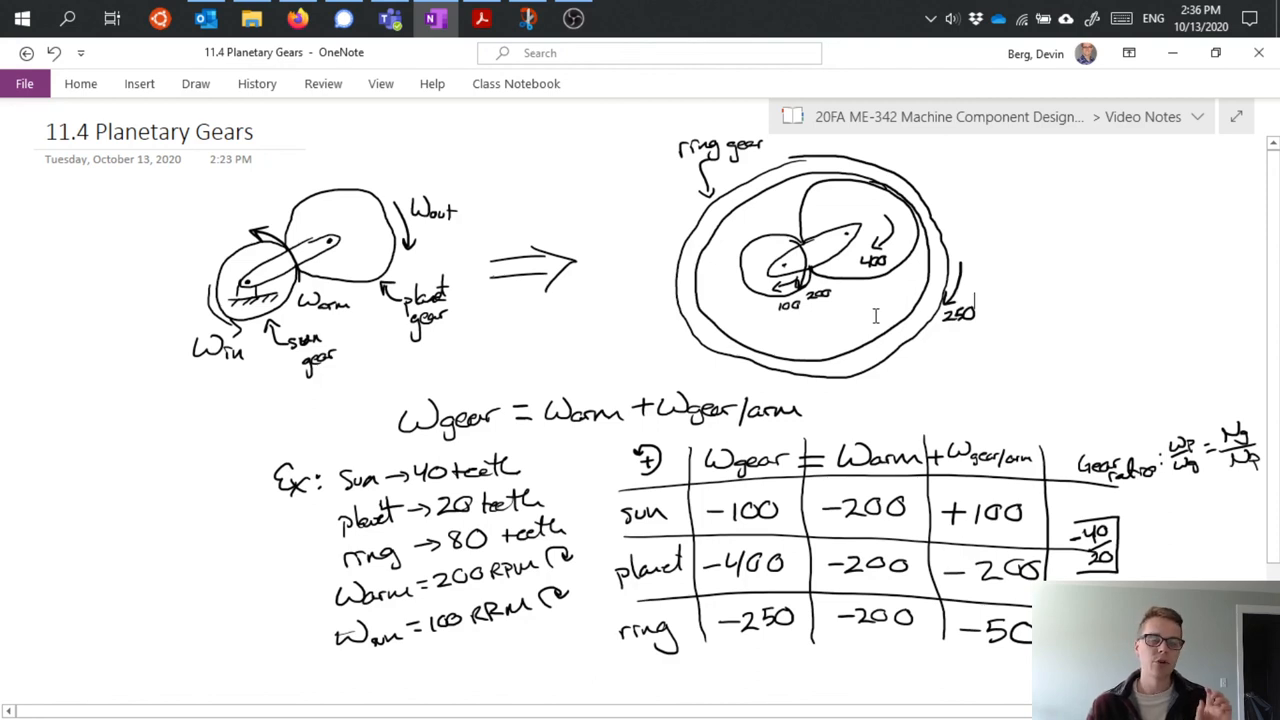
mouse_move(853, 308)
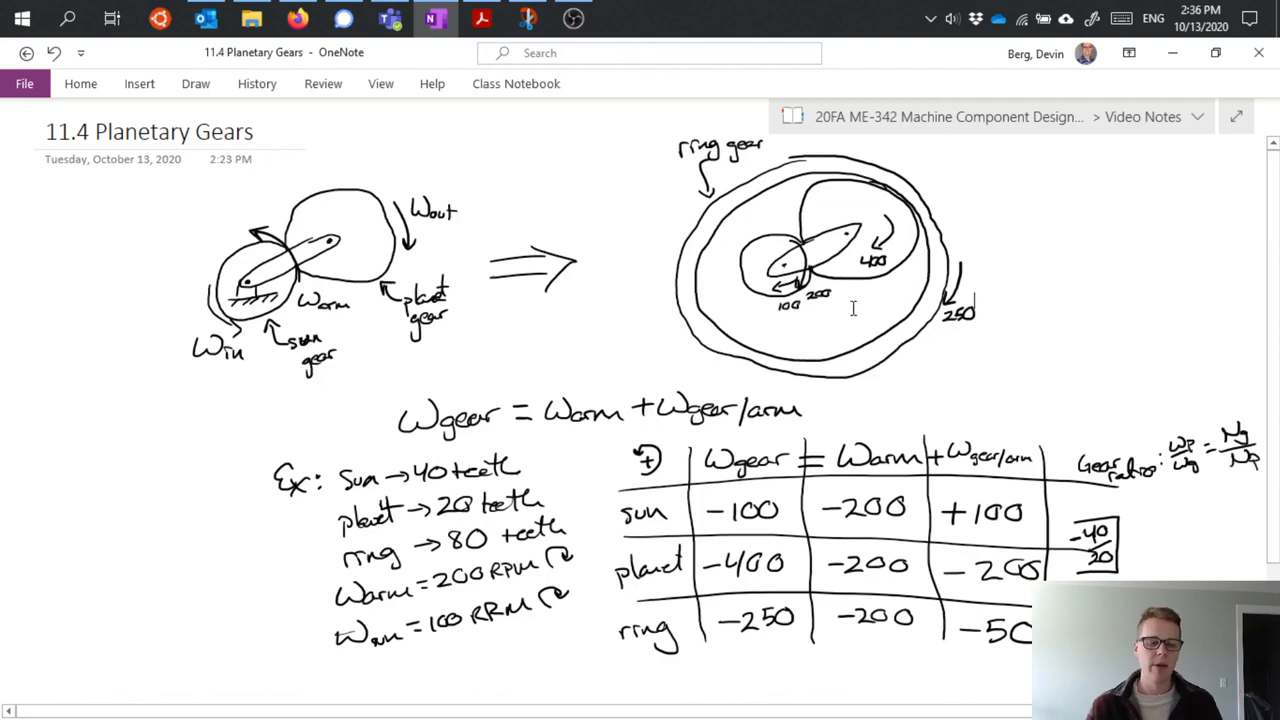
mouse_move(517, 224)
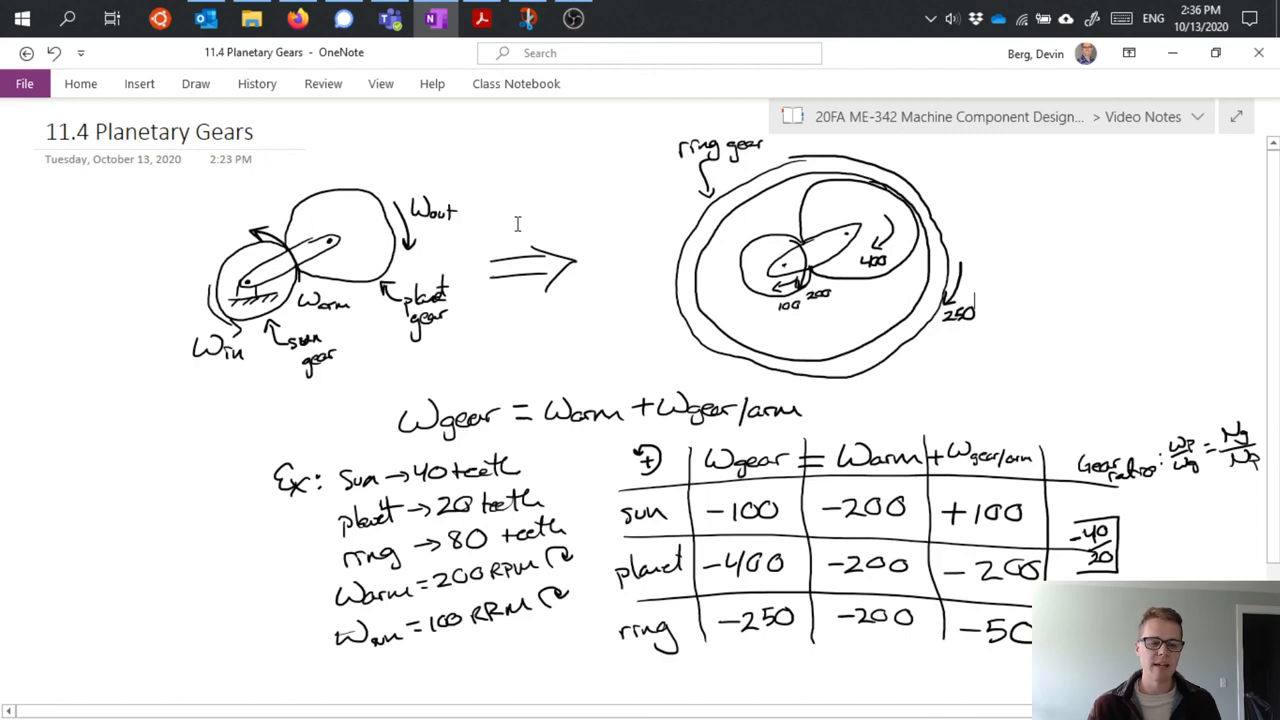